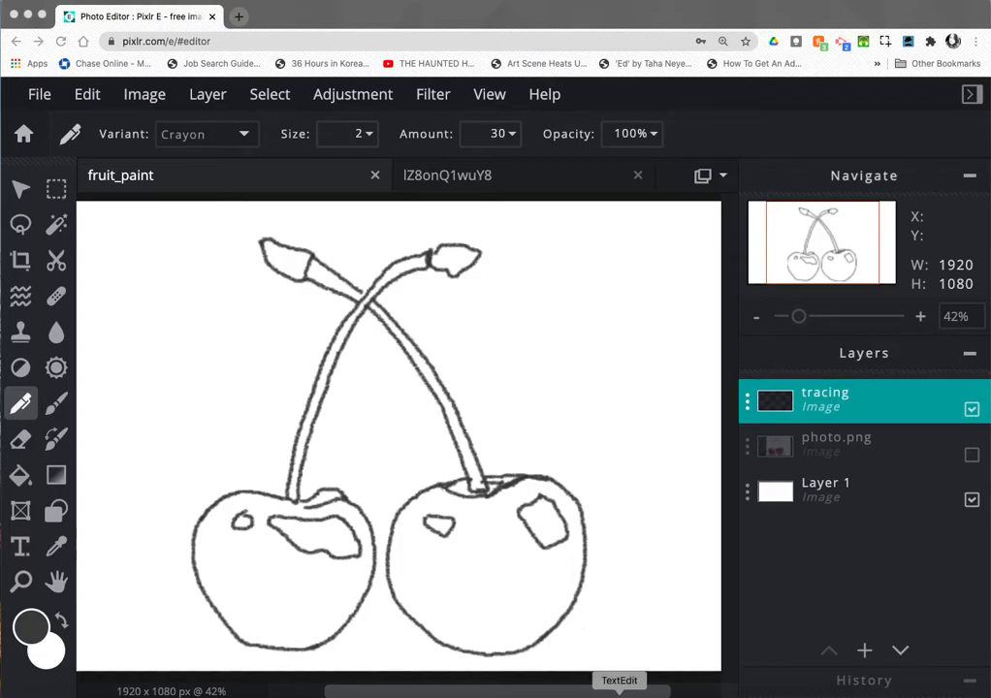
pyautogui.moveTo(231, 553)
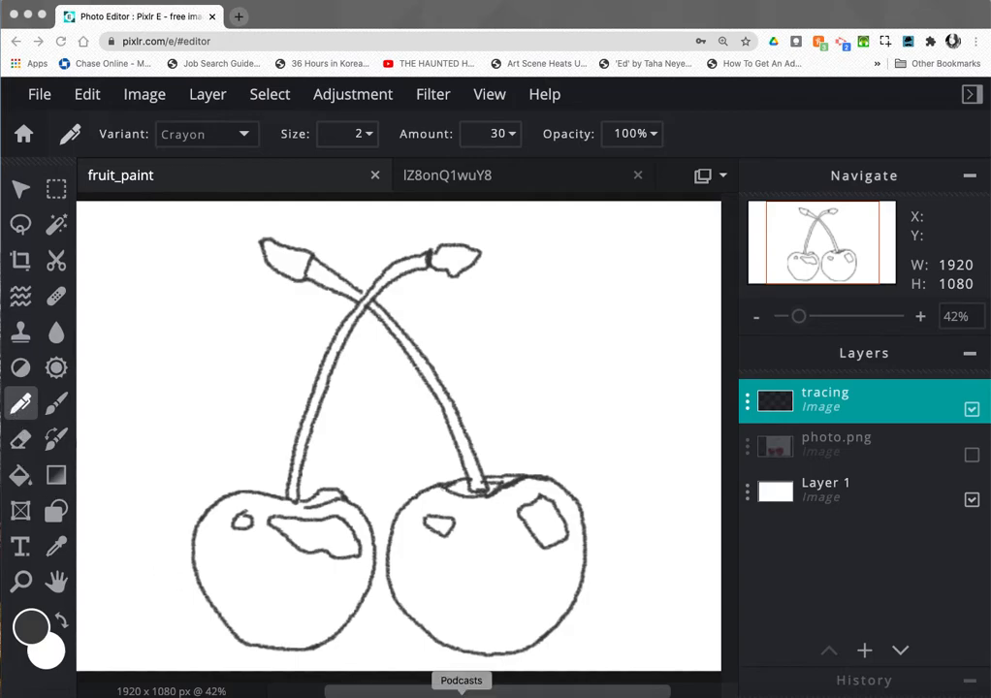
pyautogui.moveTo(707, 509)
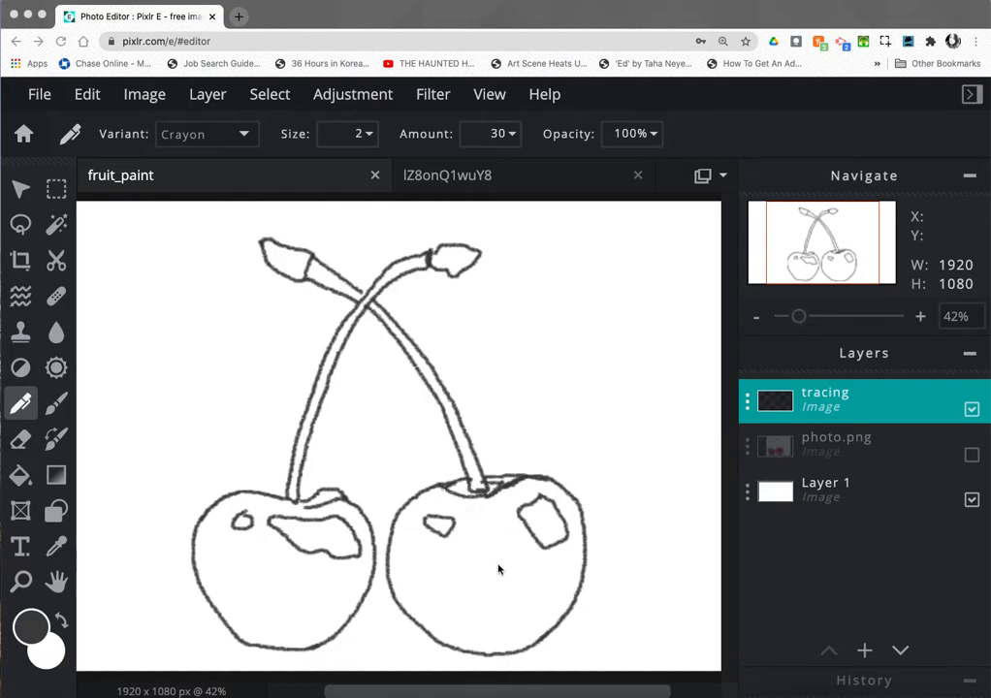
pyautogui.moveTo(429, 582)
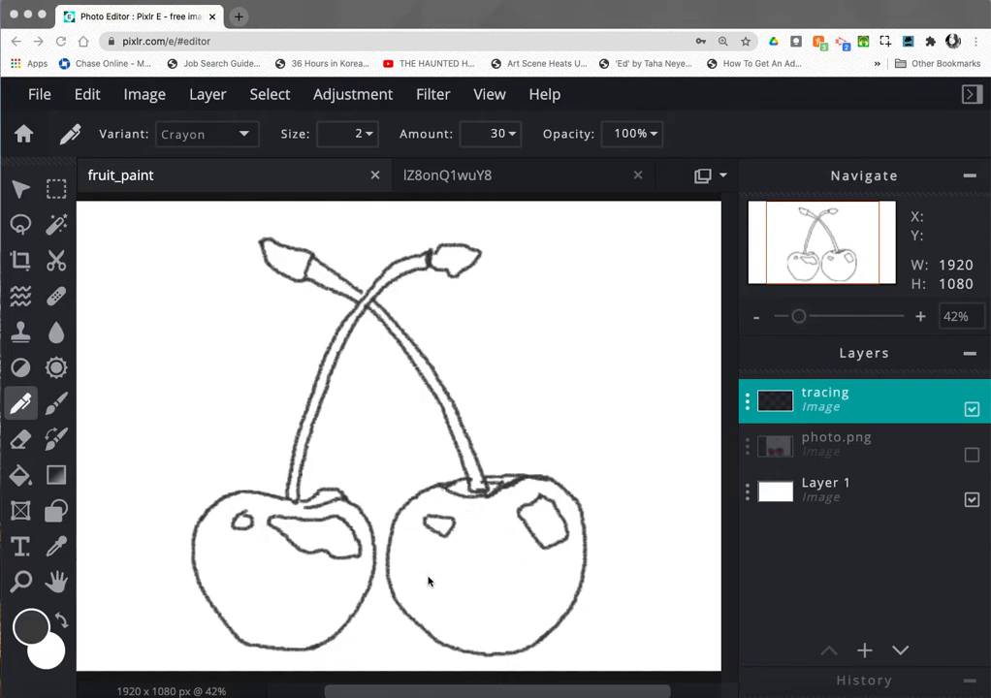
pyautogui.moveTo(444, 608)
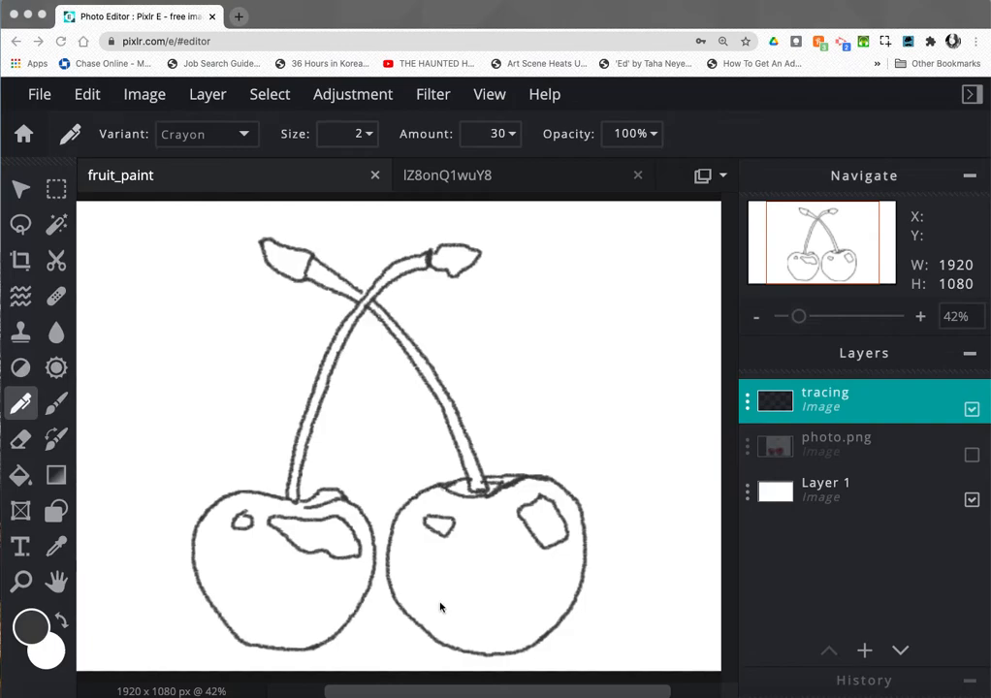
pyautogui.moveTo(449, 555)
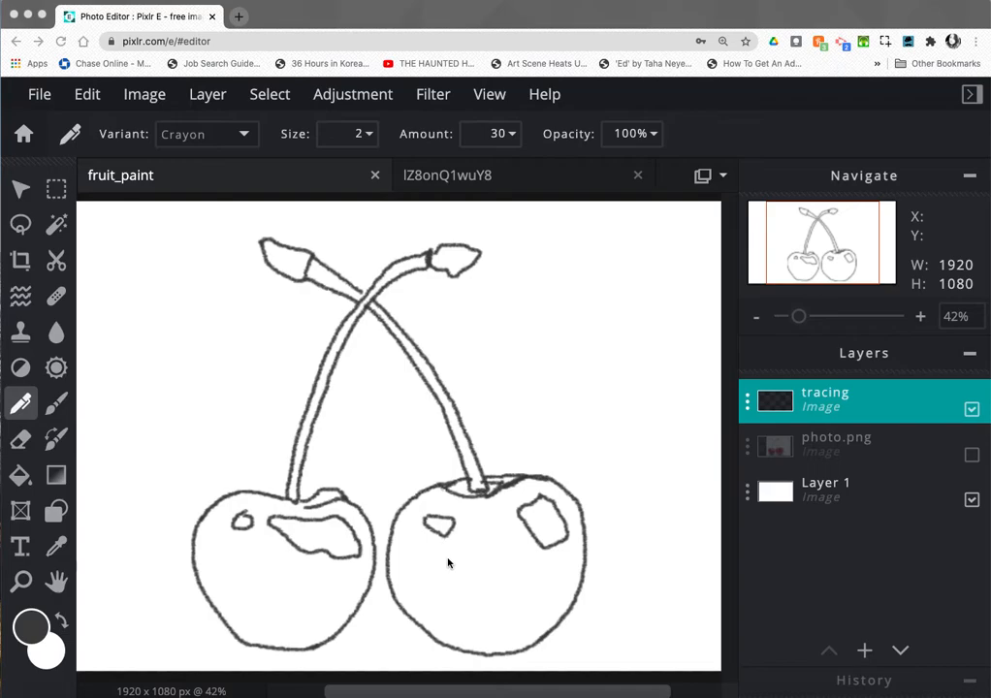
pyautogui.moveTo(487, 555)
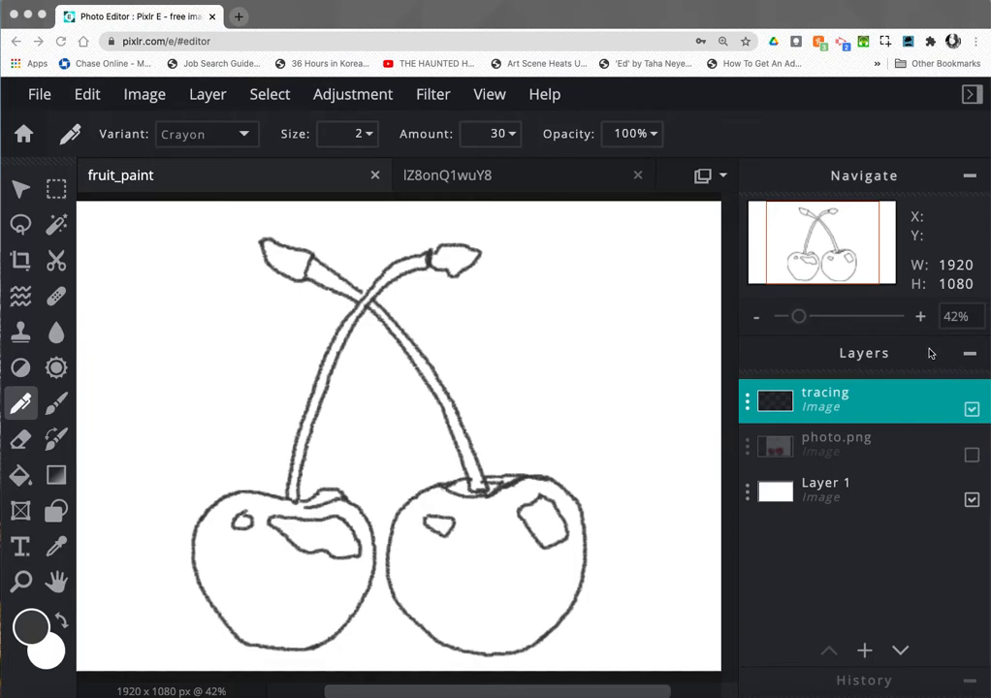
pyautogui.moveTo(976, 440)
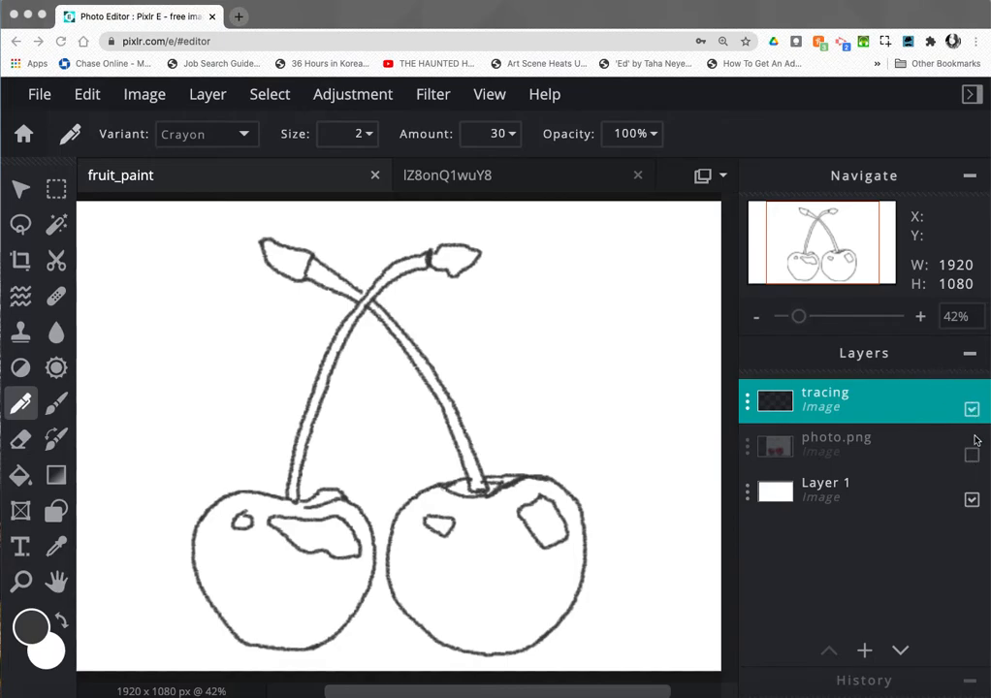
# - Turn photo.png's visibility back on so the cherry photo shows under the outline
pyautogui.click(972, 455)
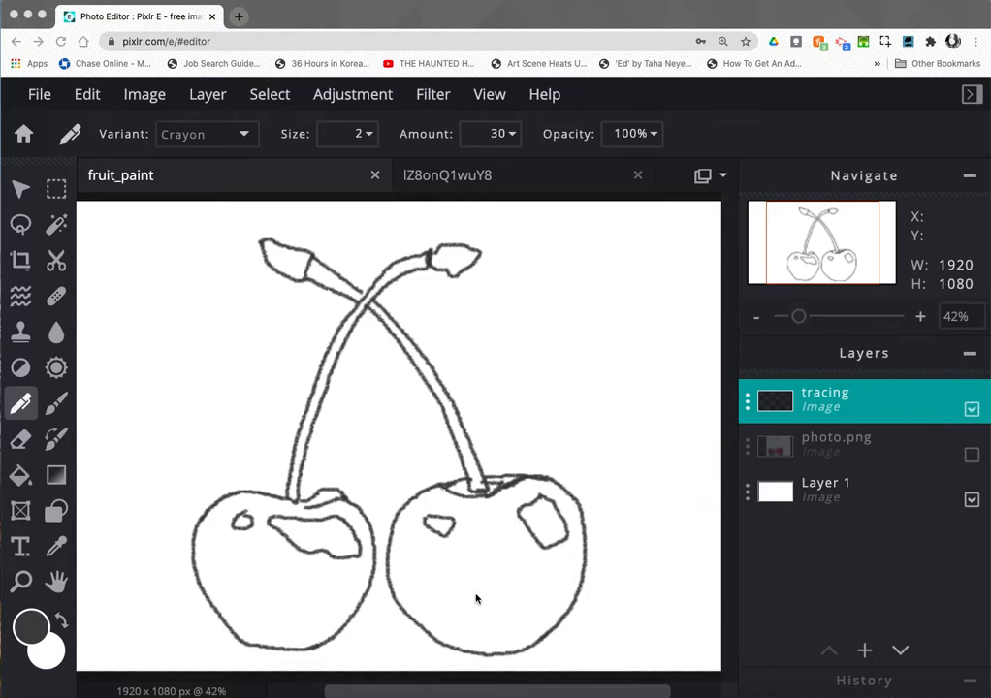
pyautogui.moveTo(467, 290)
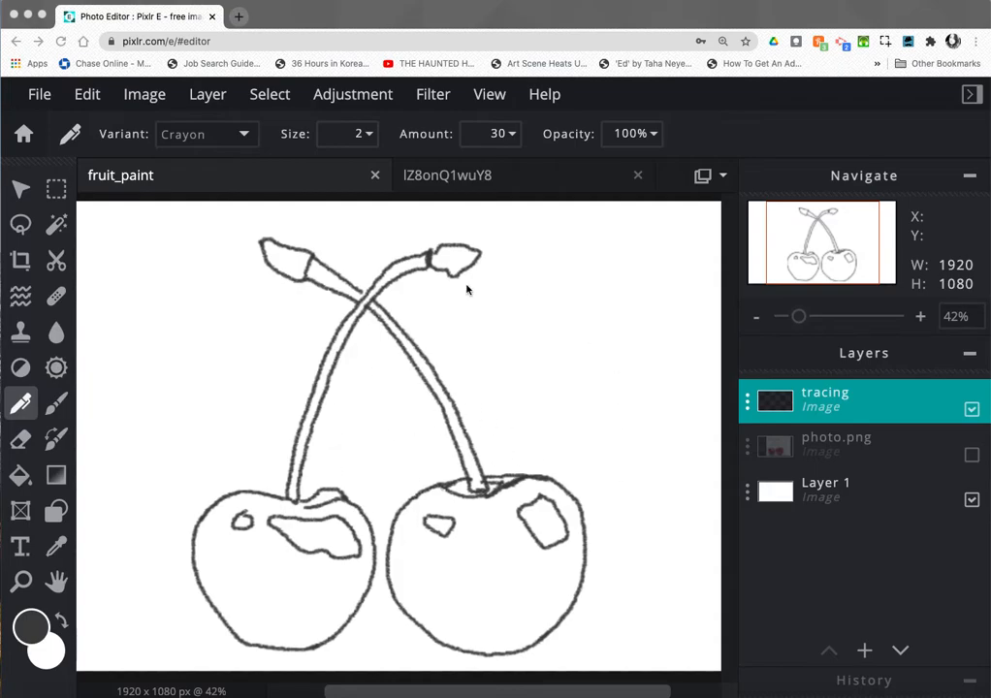
pyautogui.moveTo(461, 572)
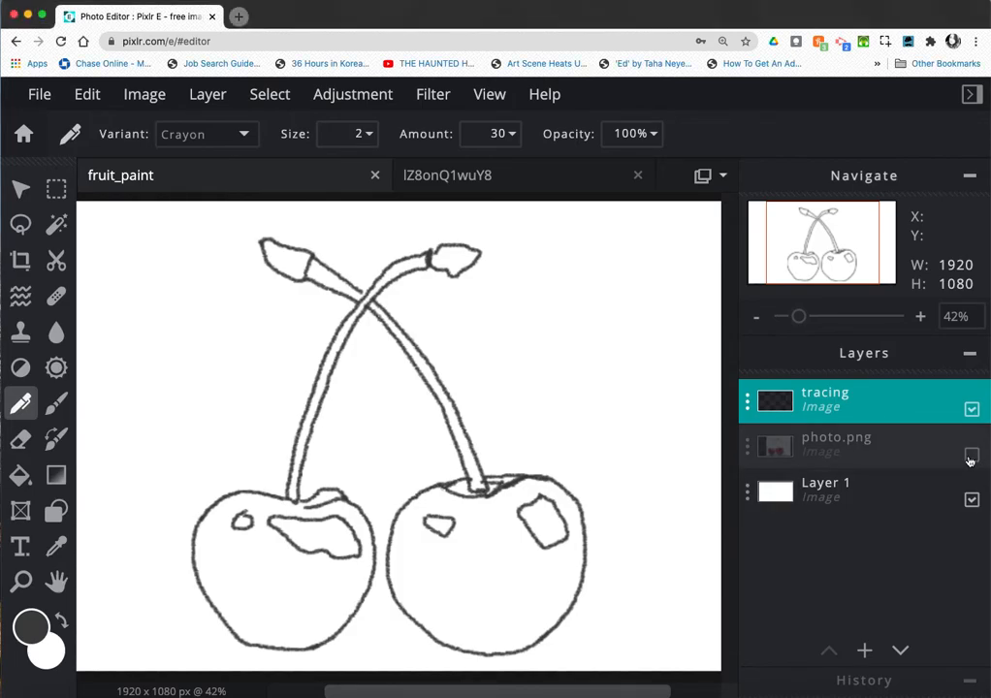
pyautogui.click(971, 457)
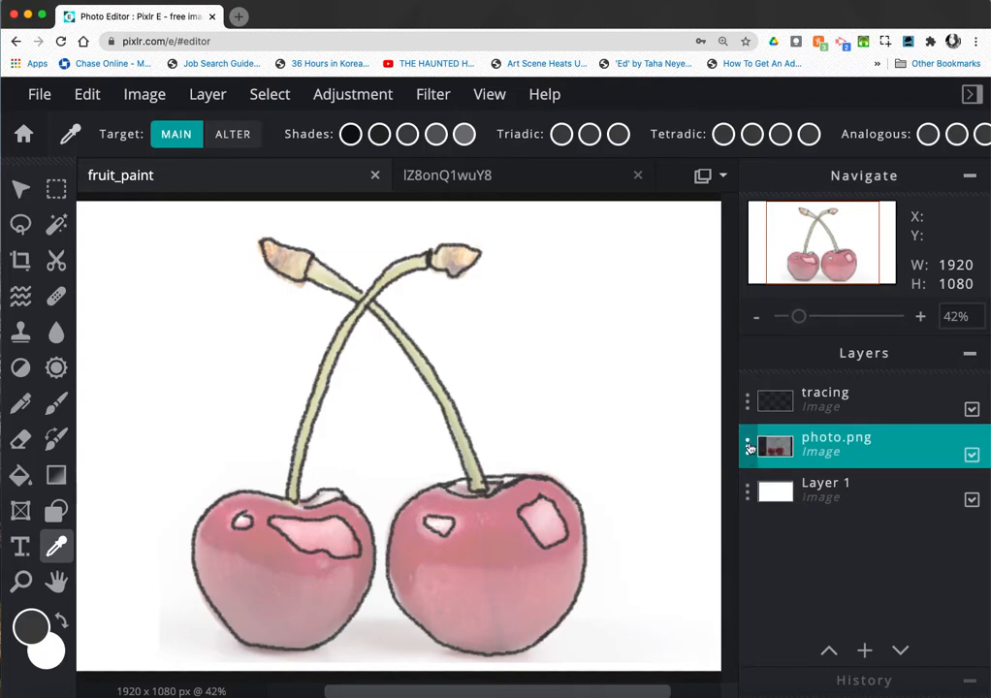
# - Raise the photo.png layer's opacity to 85 in its layer settings
pyautogui.doubleClick(835, 443)
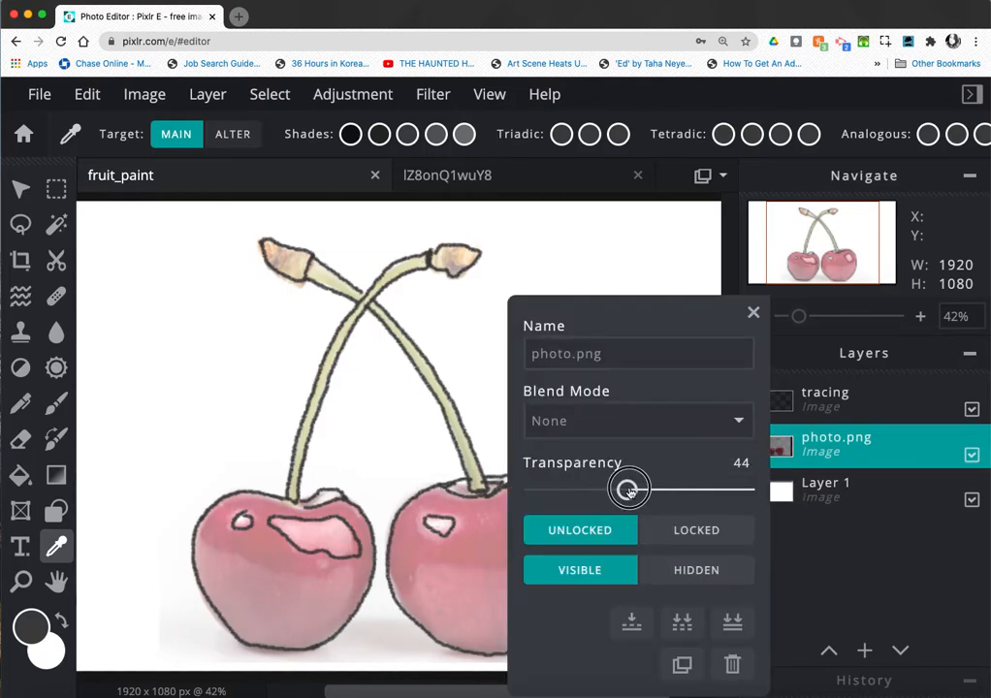
pyautogui.moveTo(628, 488); pyautogui.dragTo(717, 492)
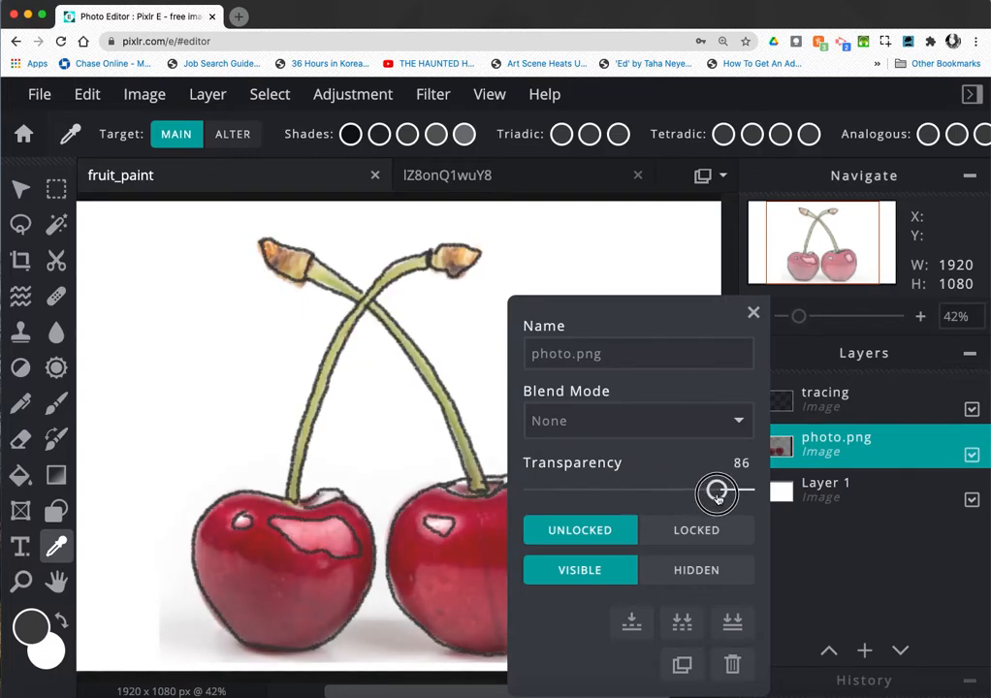
pyautogui.moveTo(715, 492); pyautogui.dragTo(715, 490)
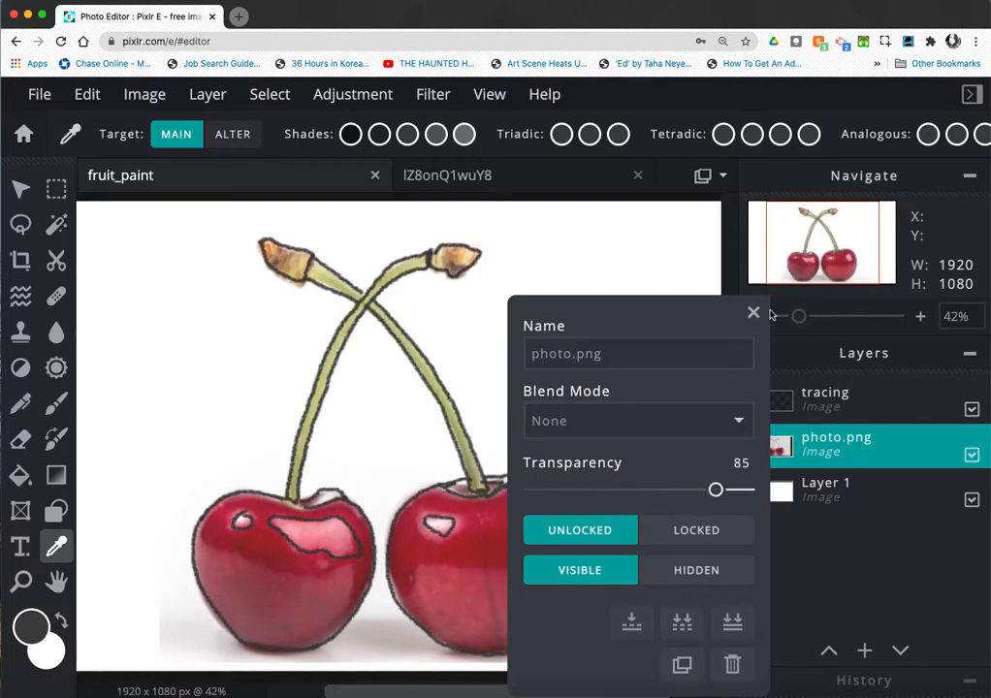
pyautogui.click(752, 312)
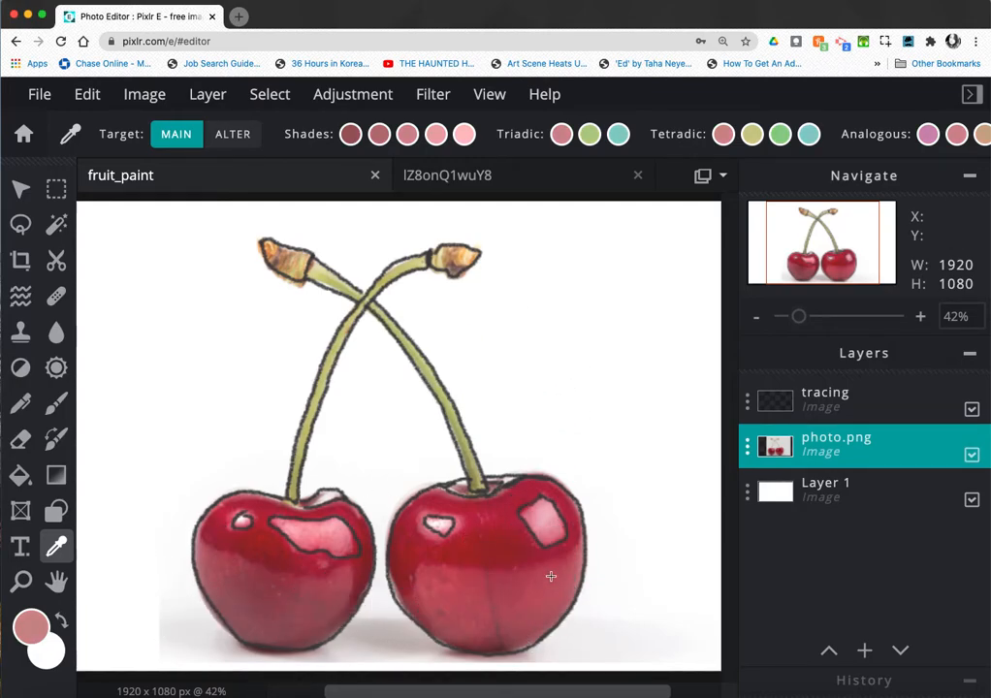
pyautogui.moveTo(32, 626)
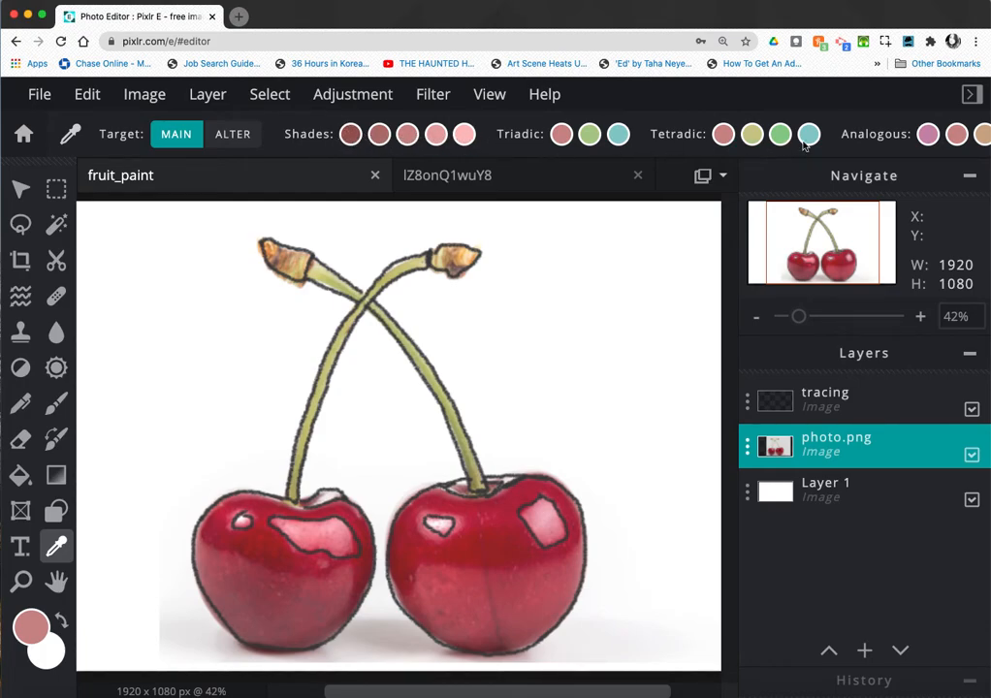
pyautogui.moveTo(644, 145)
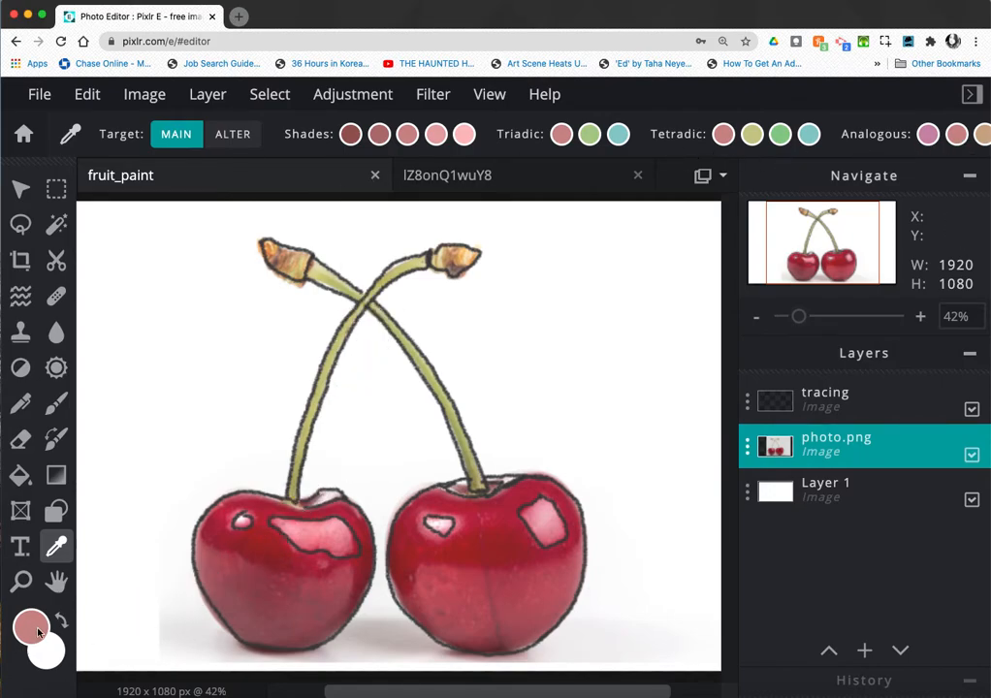
# - Set the foreground paint colour to a deeper cherry red
pyautogui.click(31, 627)
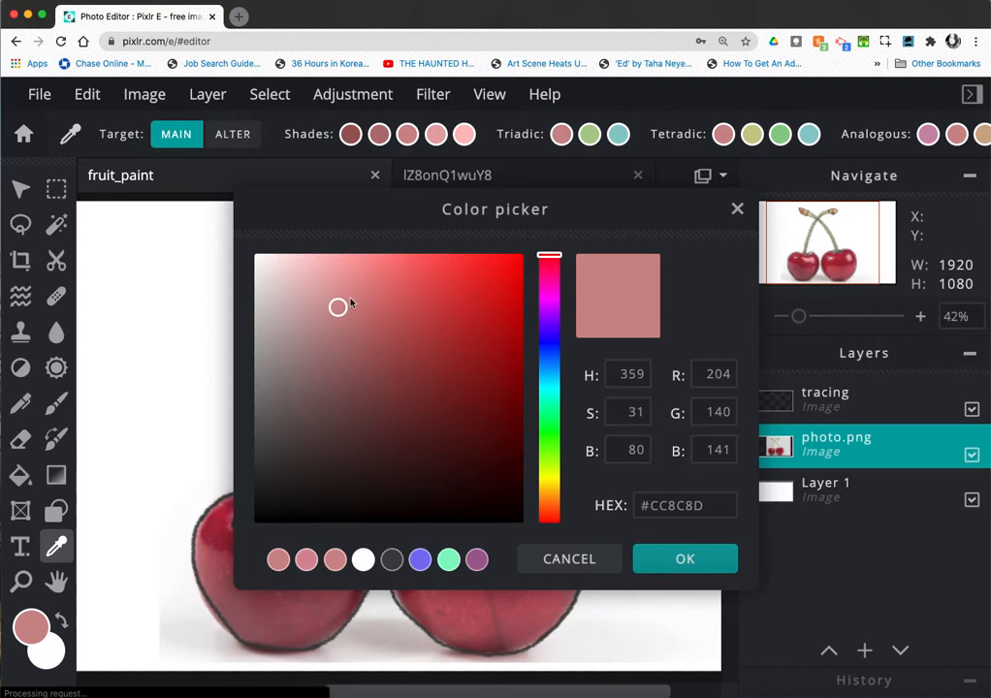
pyautogui.click(437, 311)
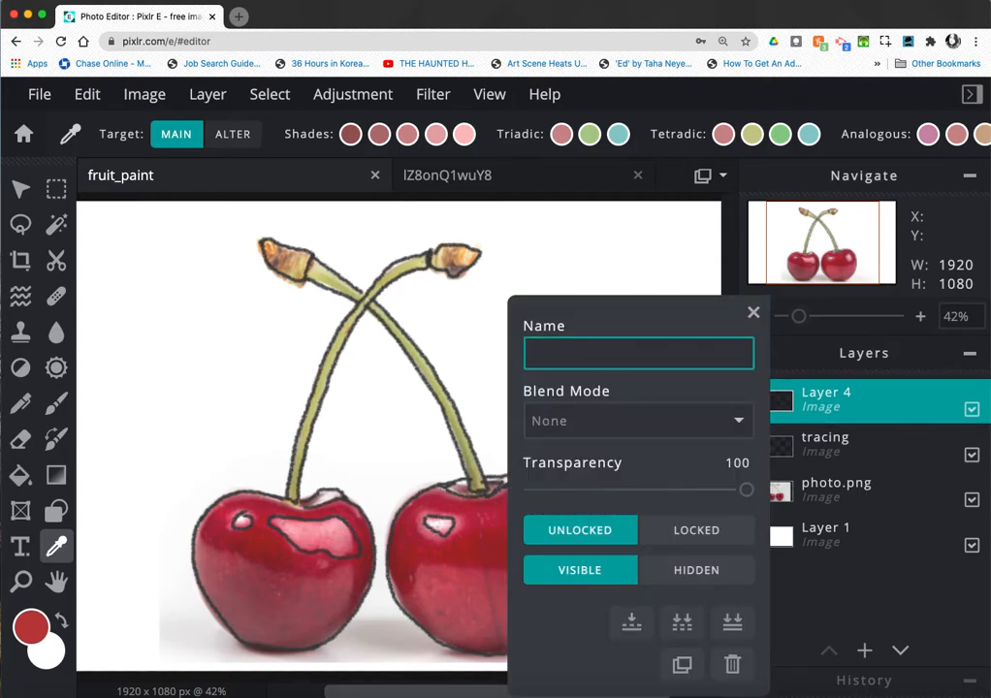
# - Rename the new empty layer to 'color'
pyautogui.write('color')
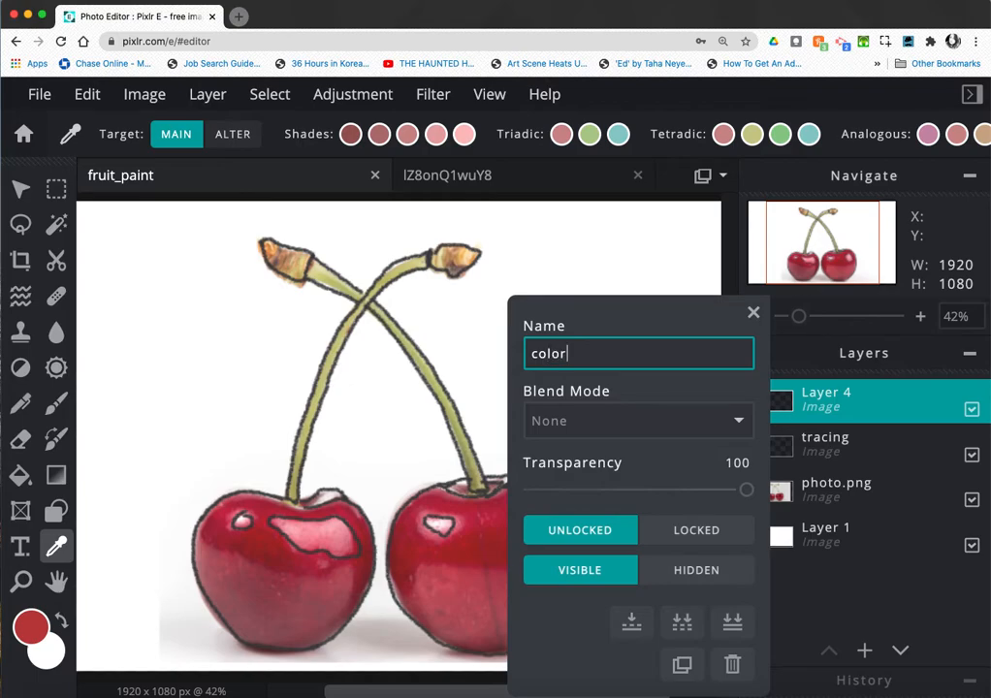
pyautogui.click(753, 313)
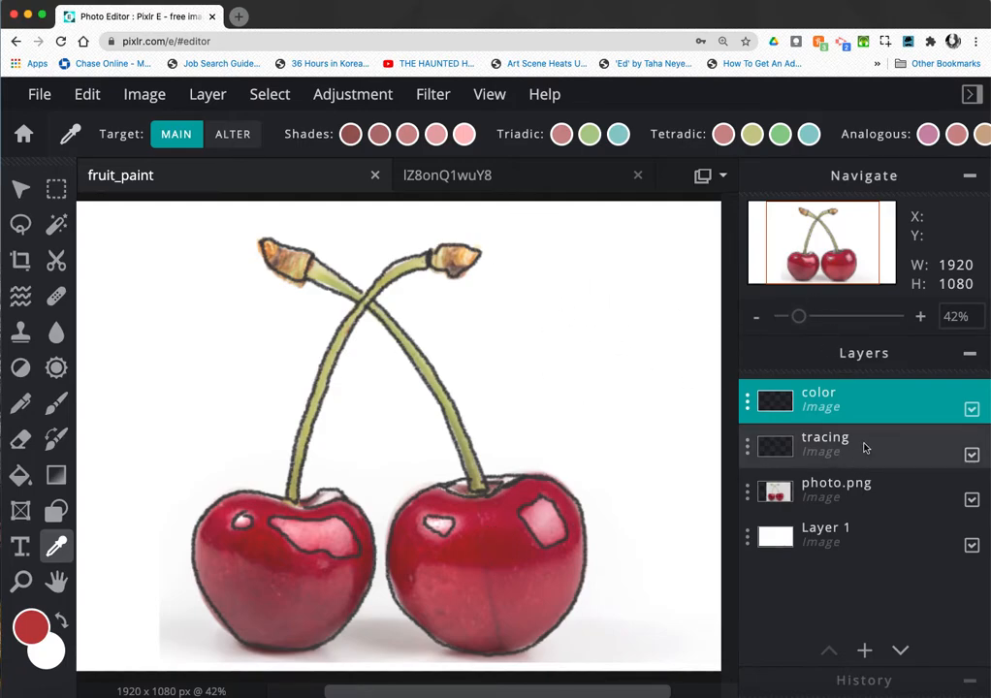
pyautogui.moveTo(736, 474)
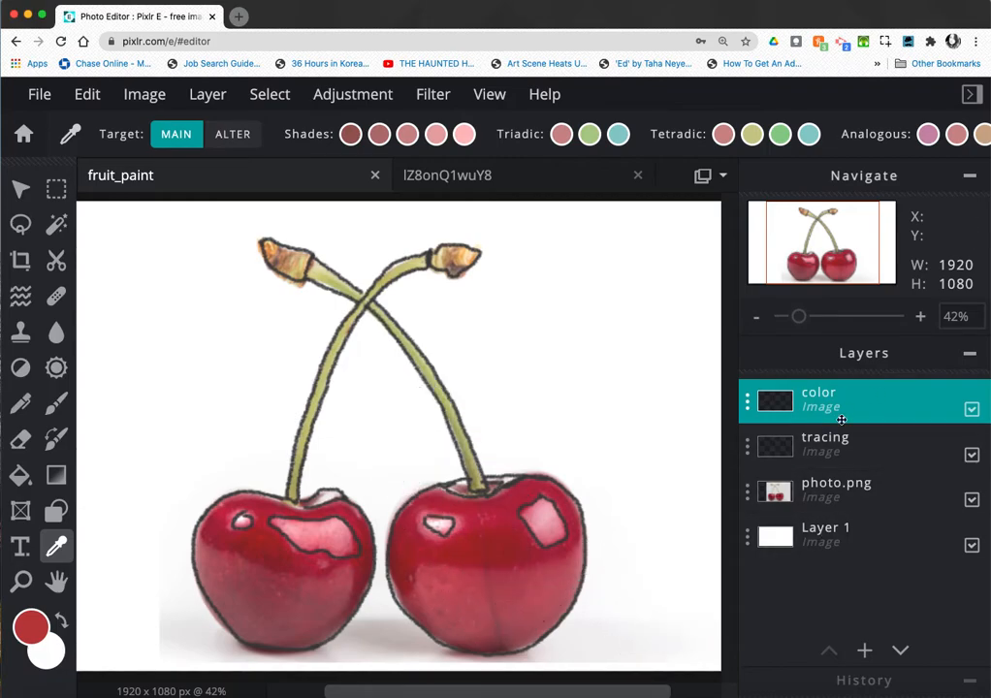
pyautogui.moveTo(810, 349)
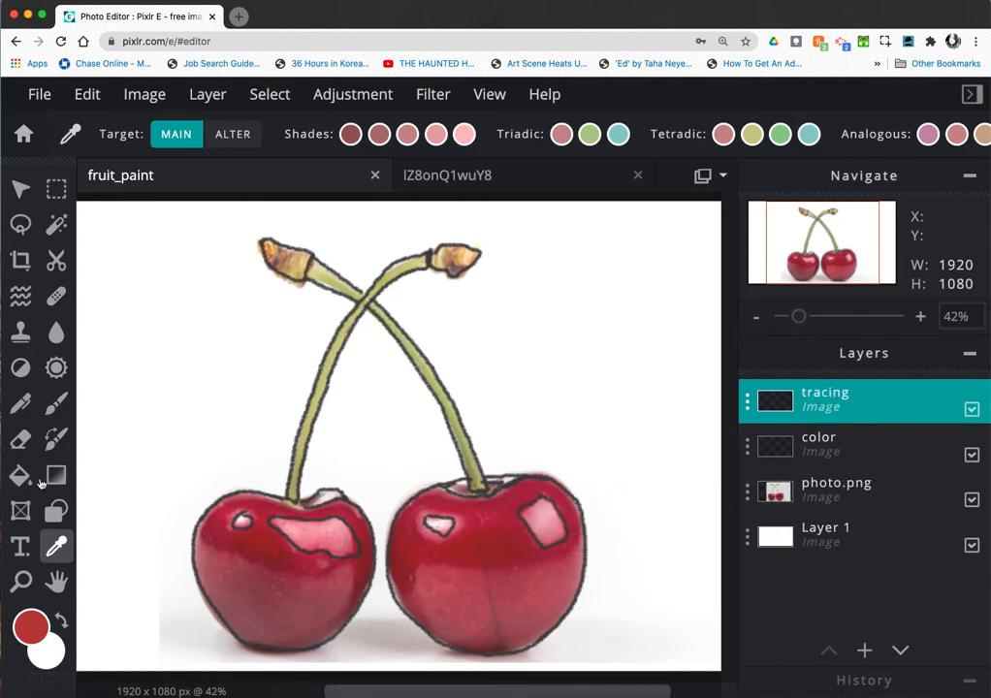
pyautogui.moveTo(55, 404)
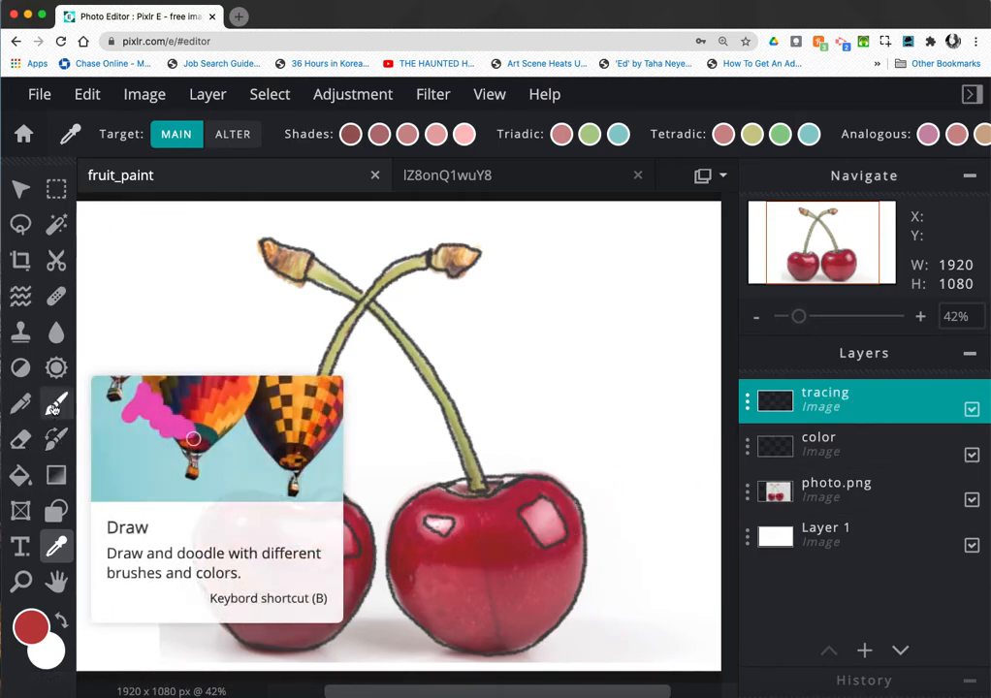
# - Select the Brush tool and choose the soft 50-pixel brush tip
pyautogui.click(55, 403)
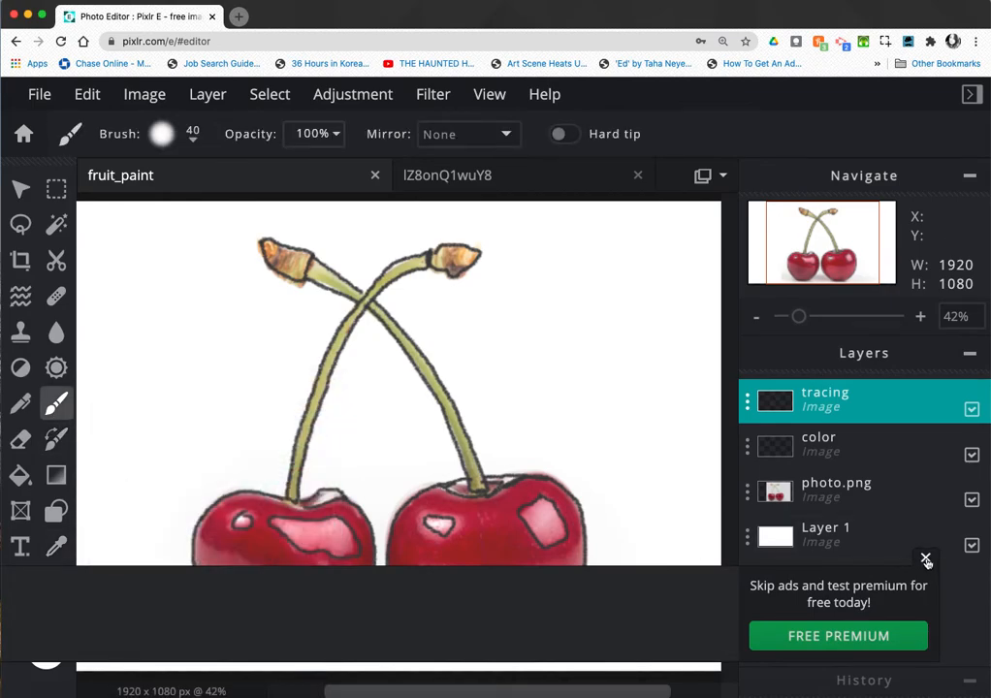
pyautogui.click(925, 560)
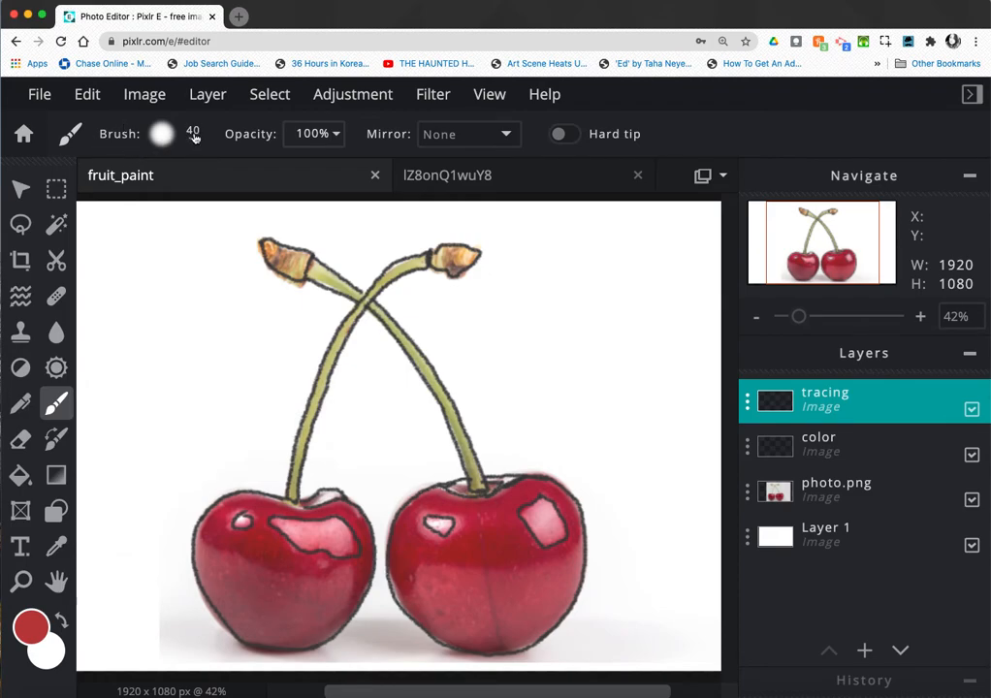
pyautogui.click(162, 134)
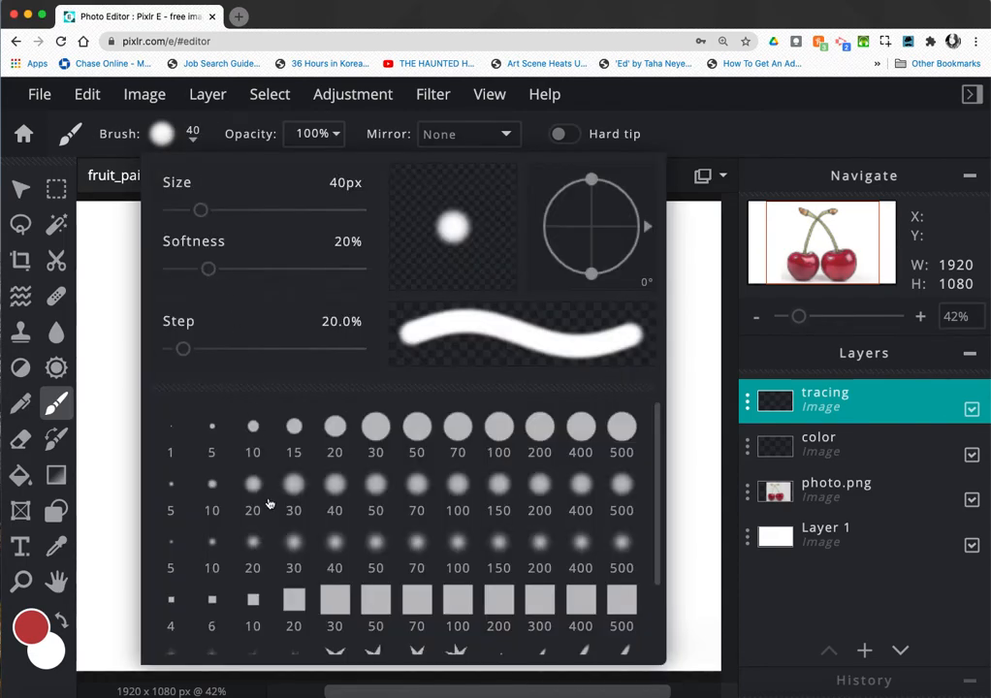
pyautogui.scroll(-3)
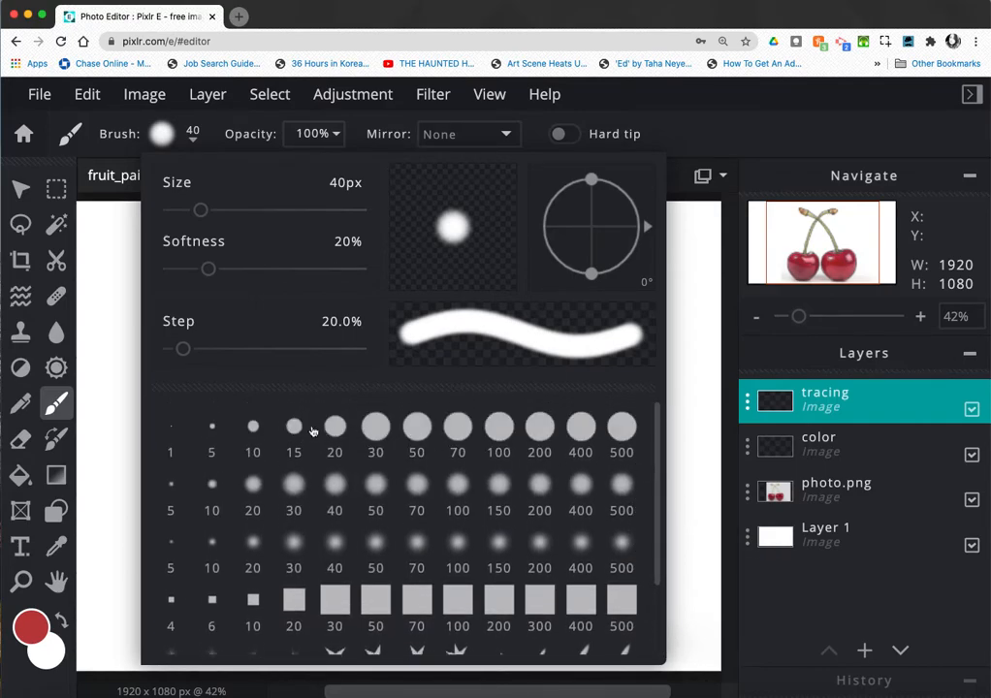
pyautogui.moveTo(514, 551)
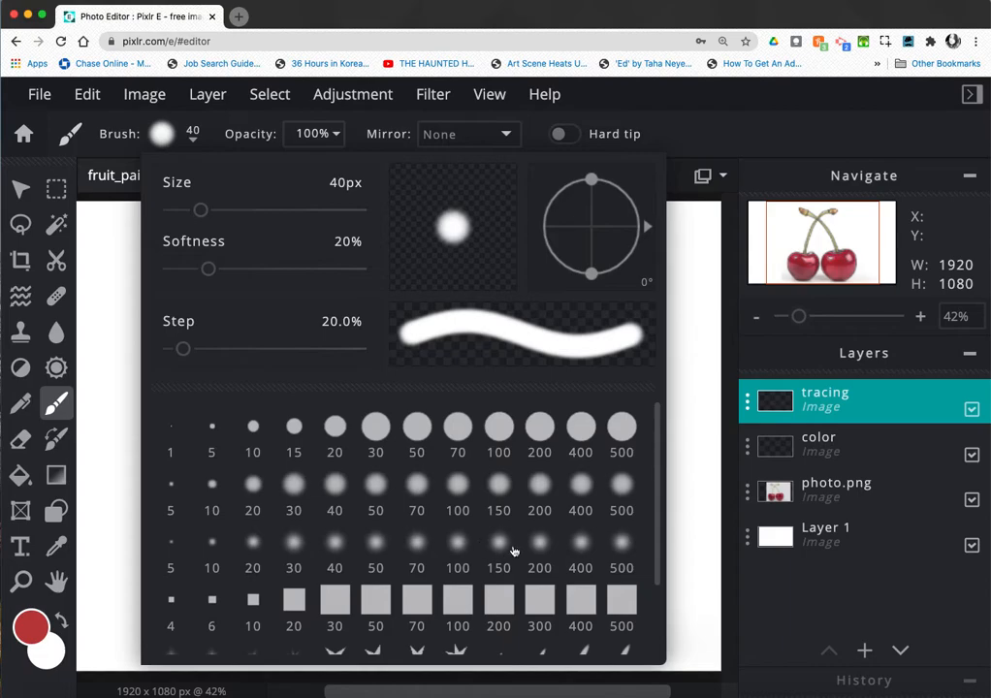
pyautogui.moveTo(269, 560)
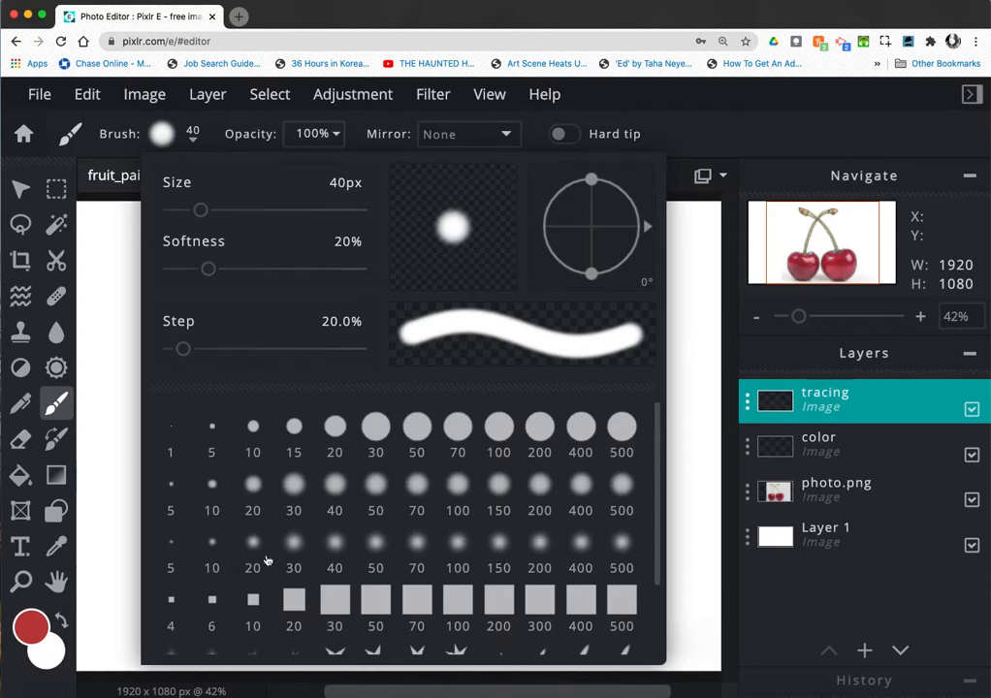
pyautogui.moveTo(298, 556)
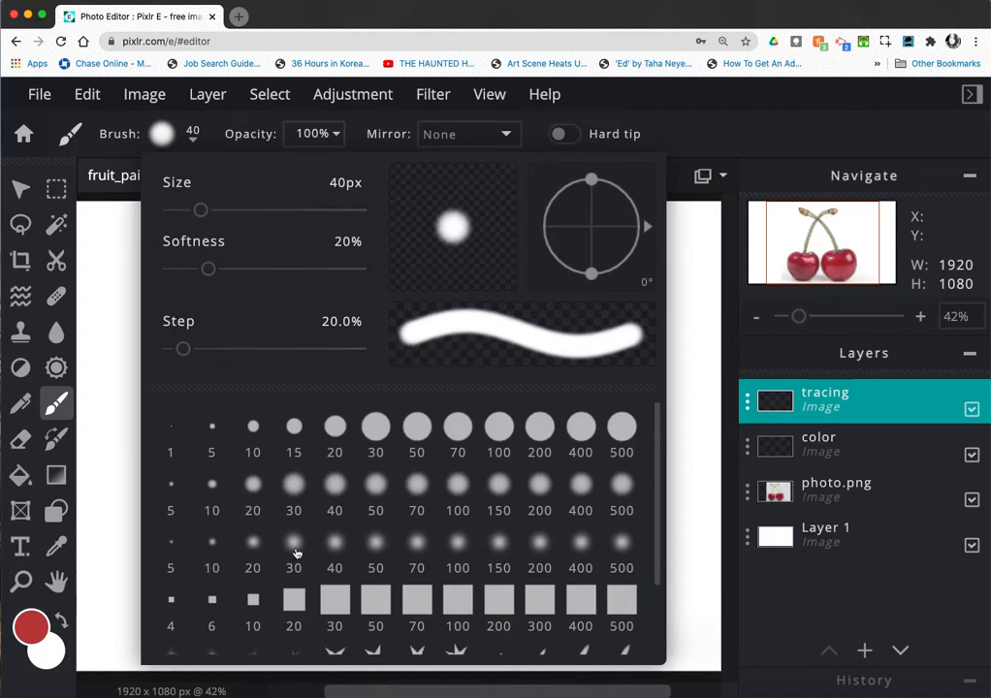
pyautogui.click(293, 549)
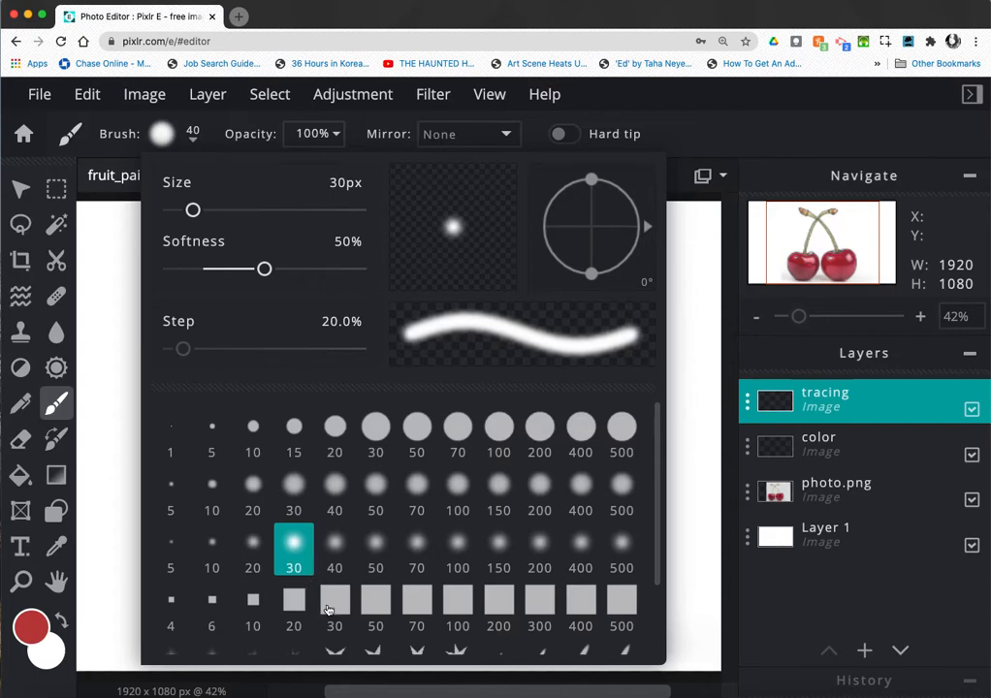
pyautogui.moveTo(416, 228)
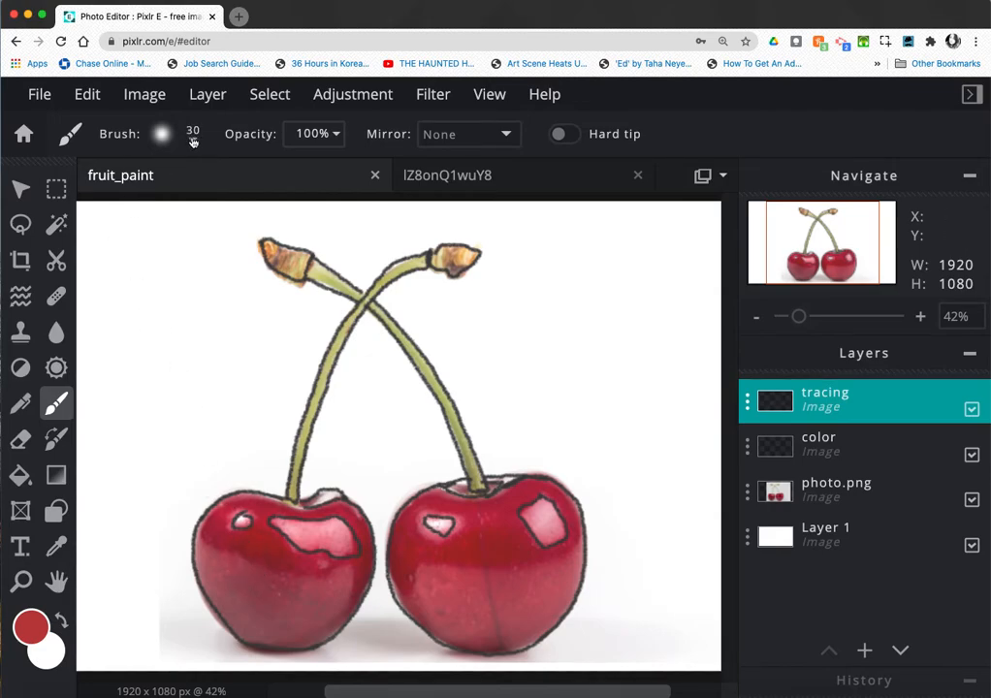
pyautogui.moveTo(407, 649)
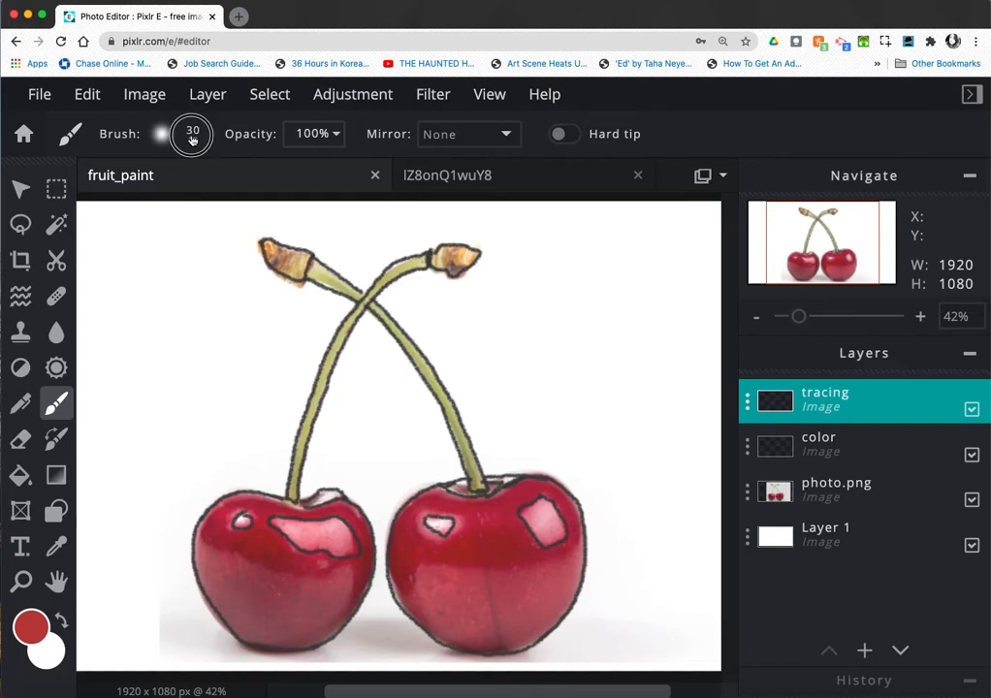
pyautogui.click(162, 134)
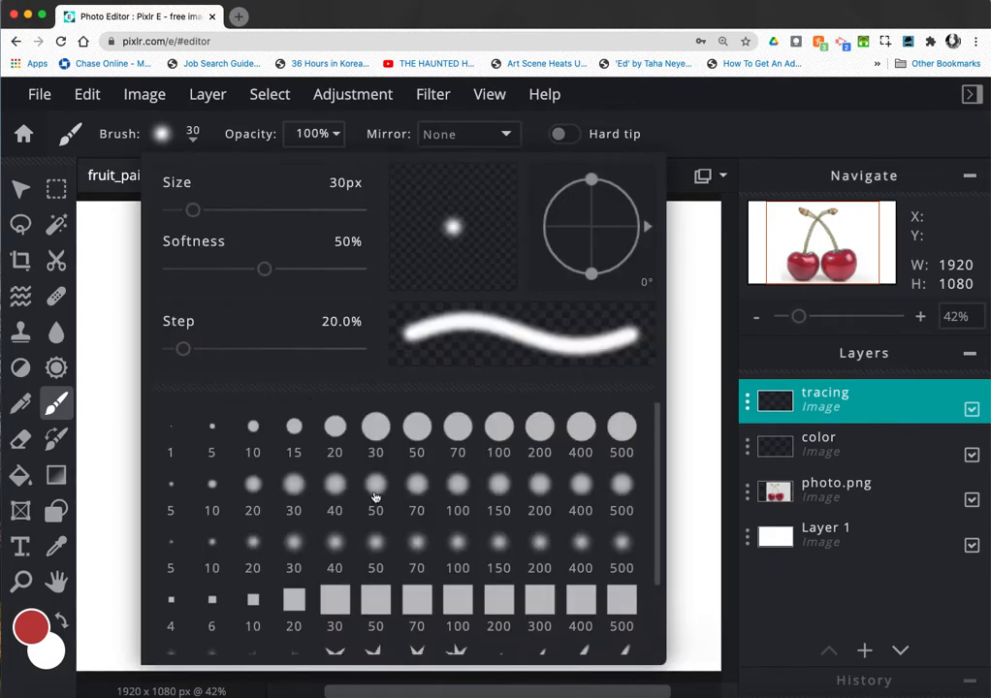
pyautogui.click(375, 491)
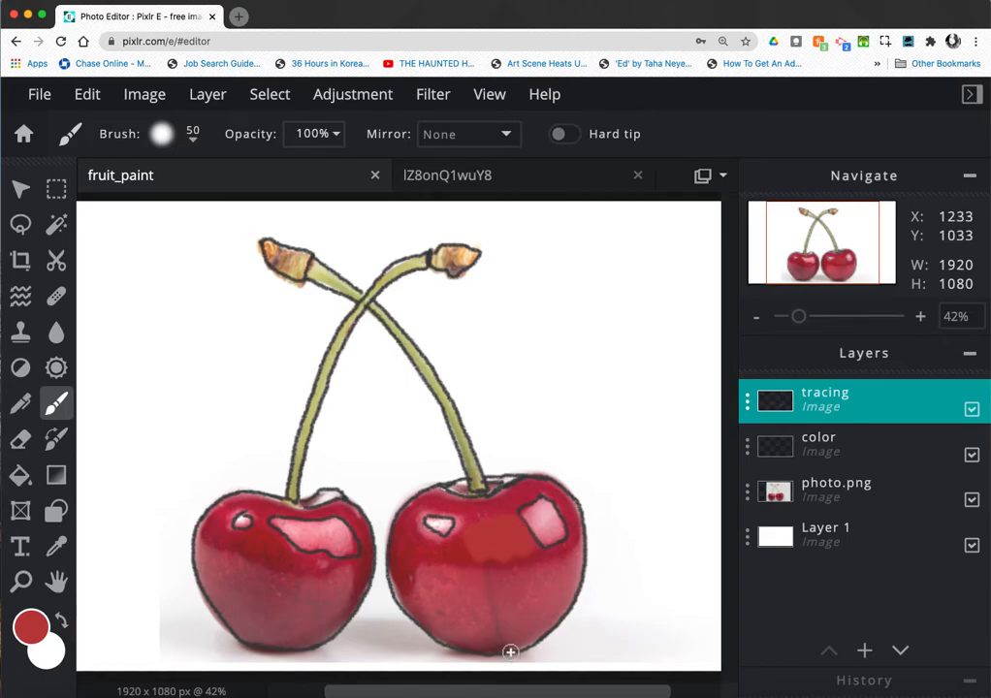
# - Make the 'color' layer active in the Layers panel
pyautogui.click(833, 444)
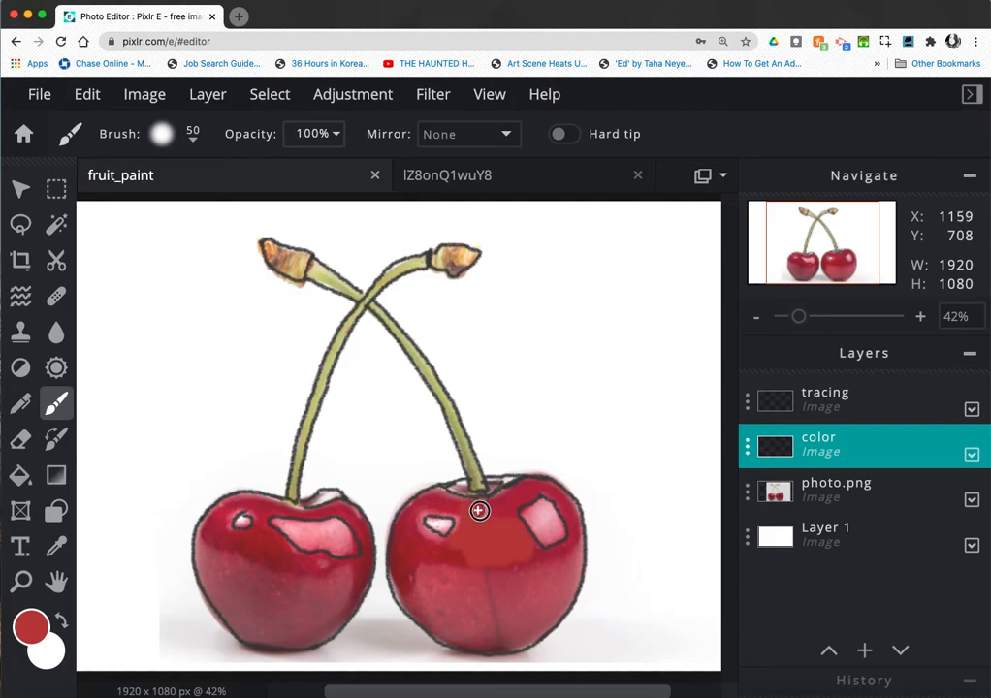
pyautogui.moveTo(515, 492)
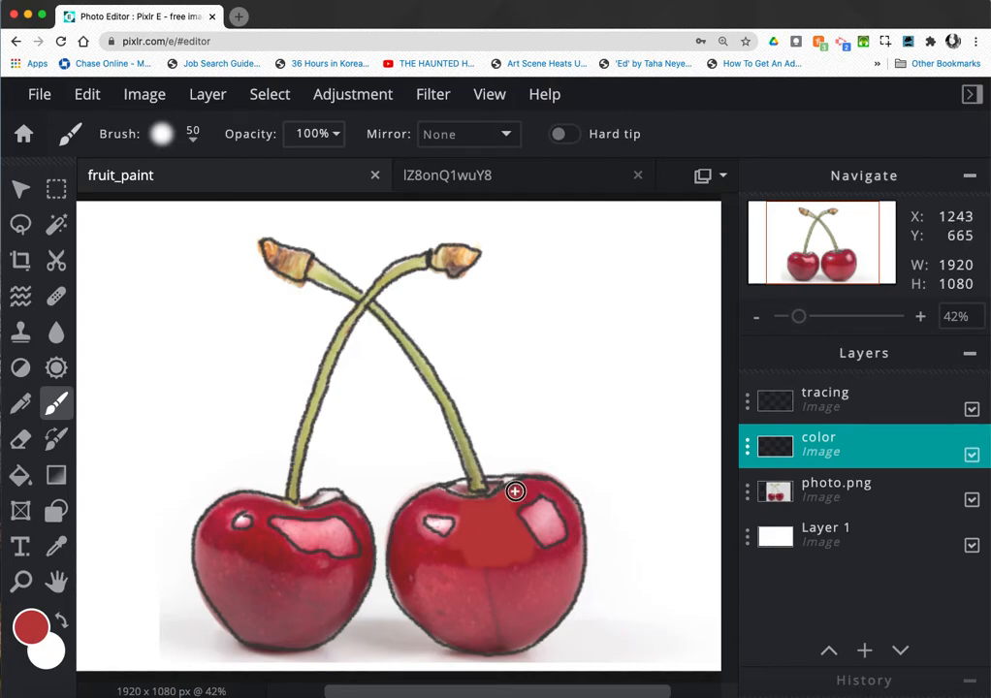
pyautogui.moveTo(532, 492)
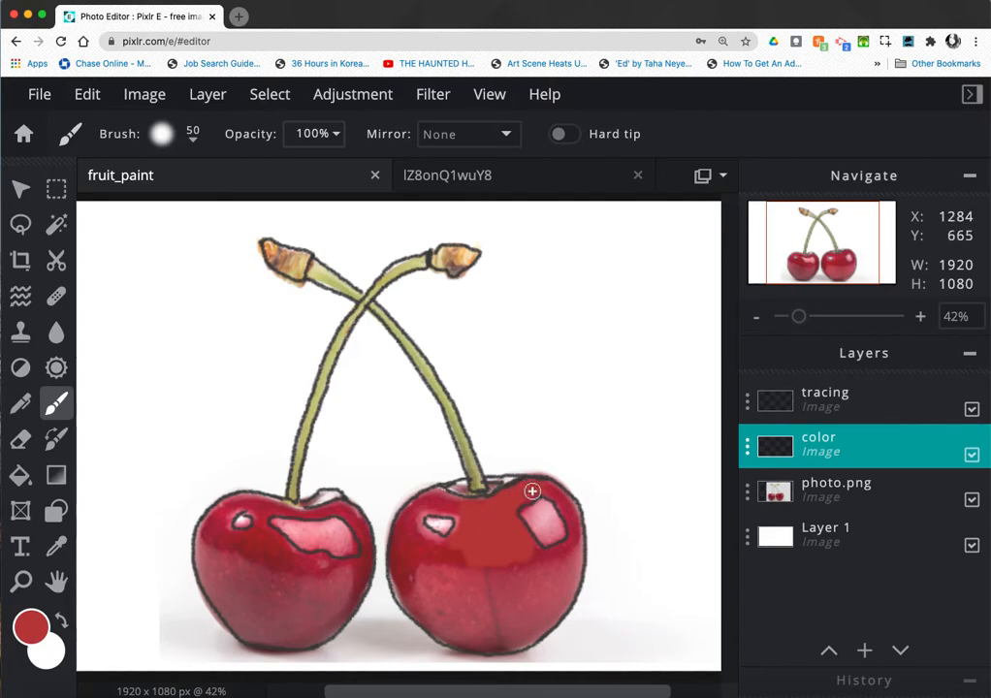
# - Set the foreground paint colour to crimson #C1233B
pyautogui.click(32, 626)
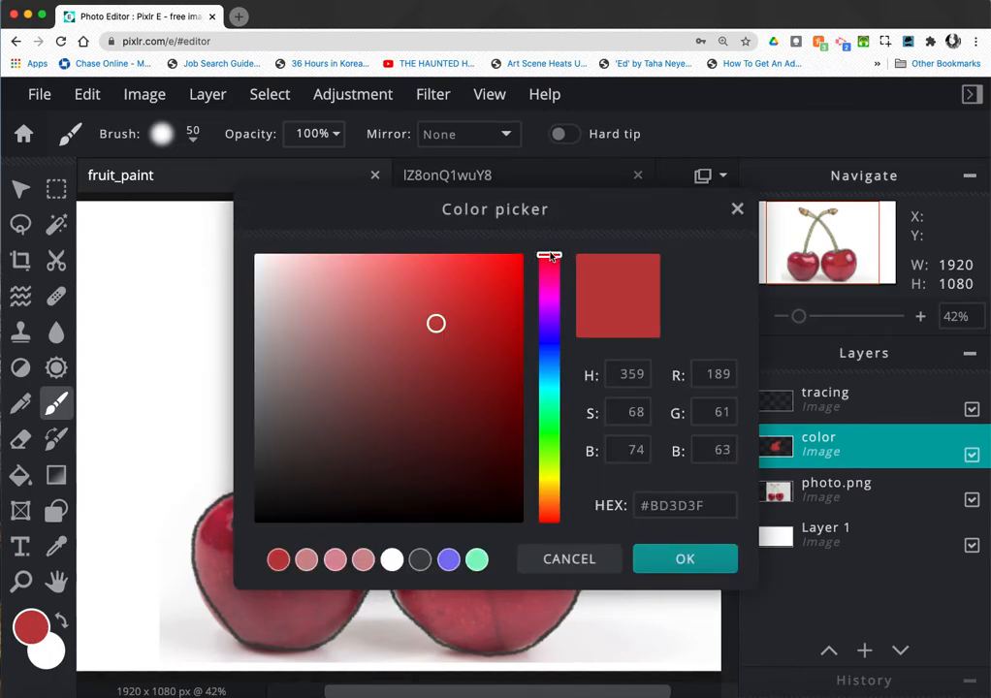
pyautogui.moveTo(550, 255); pyautogui.dragTo(550, 261)
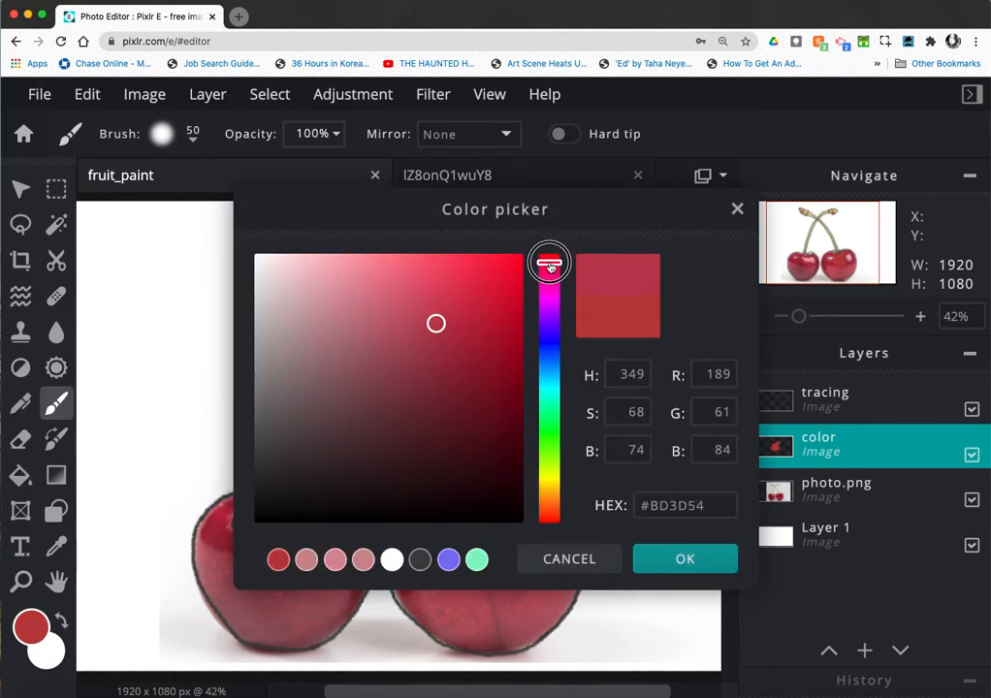
pyautogui.moveTo(550, 267); pyautogui.dragTo(550, 260)
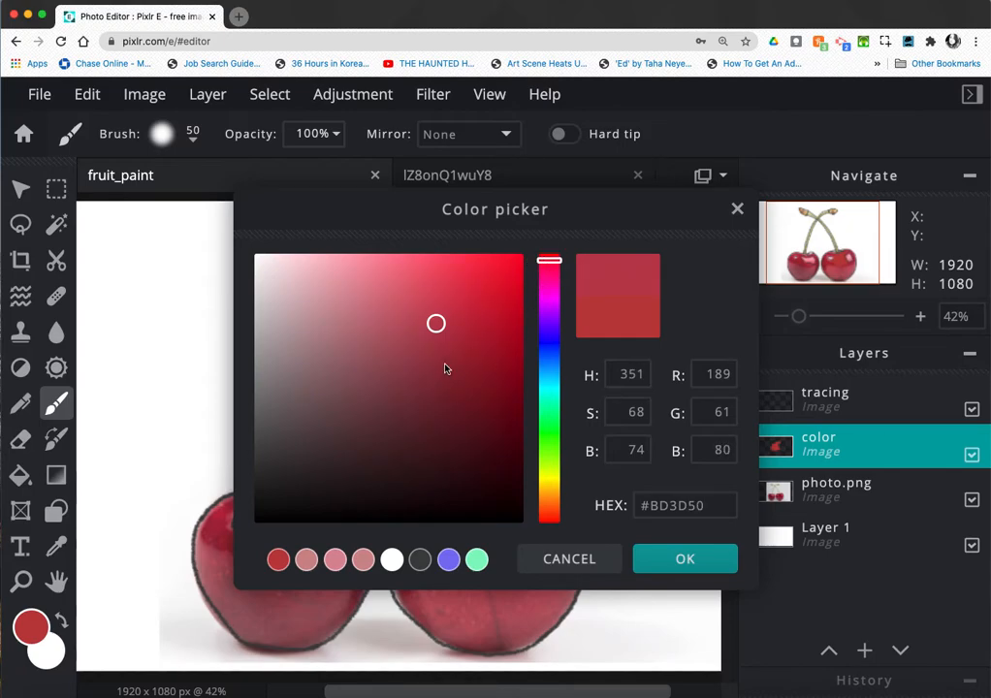
pyautogui.click(477, 320)
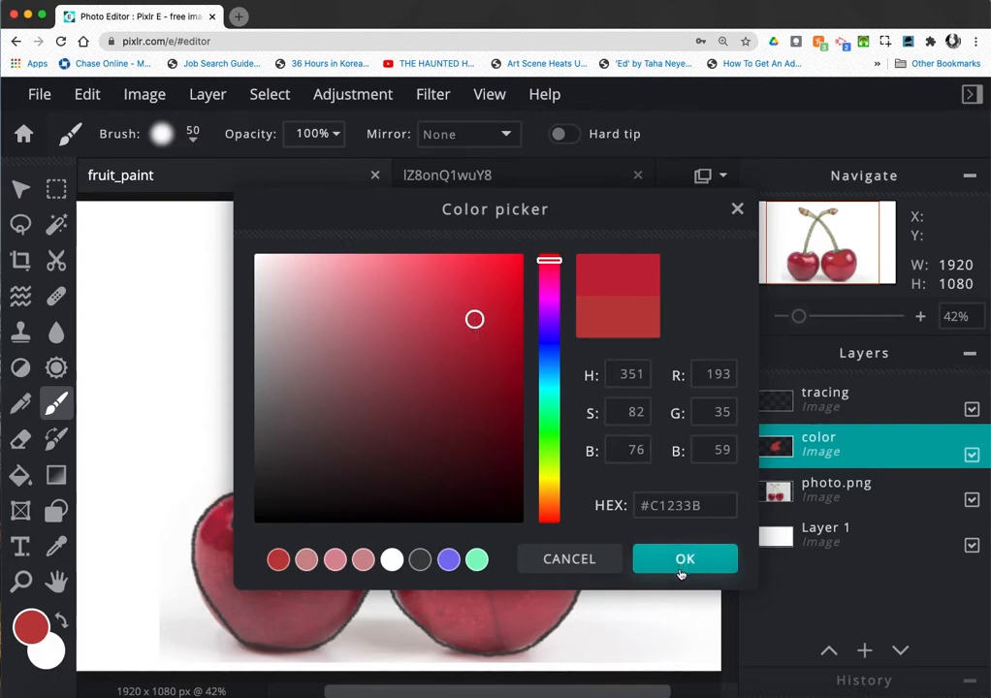
pyautogui.click(684, 559)
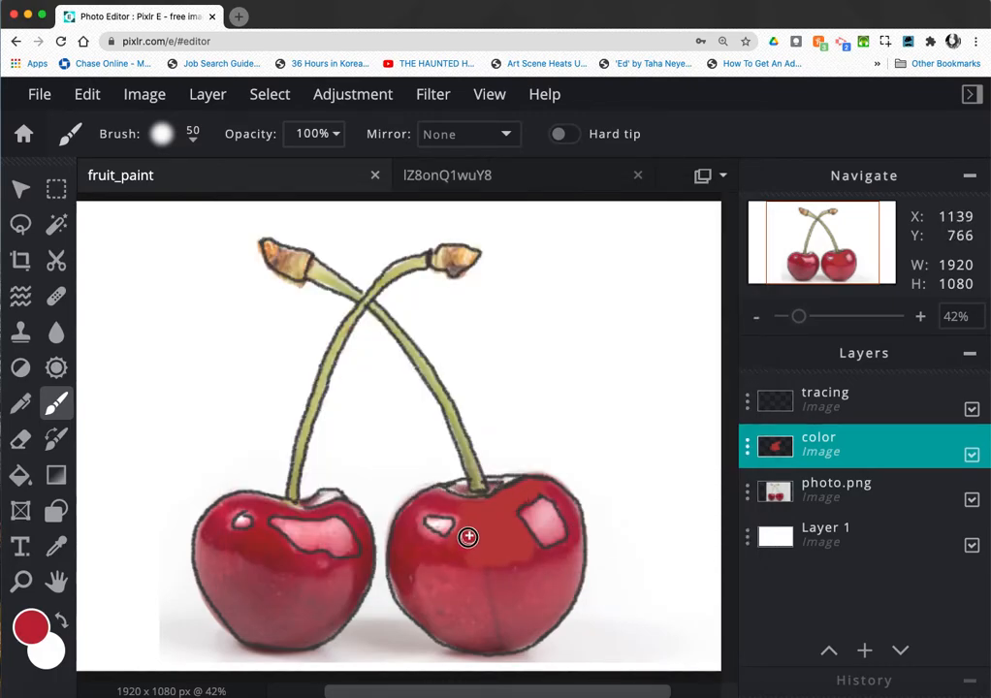
pyautogui.moveTo(490, 536)
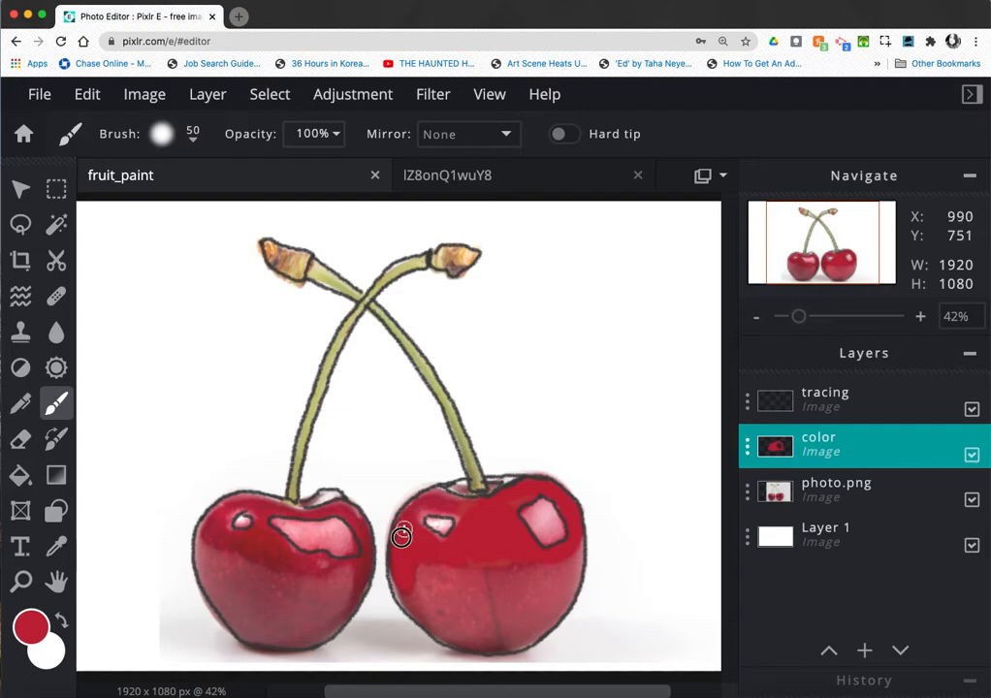
pyautogui.moveTo(449, 508)
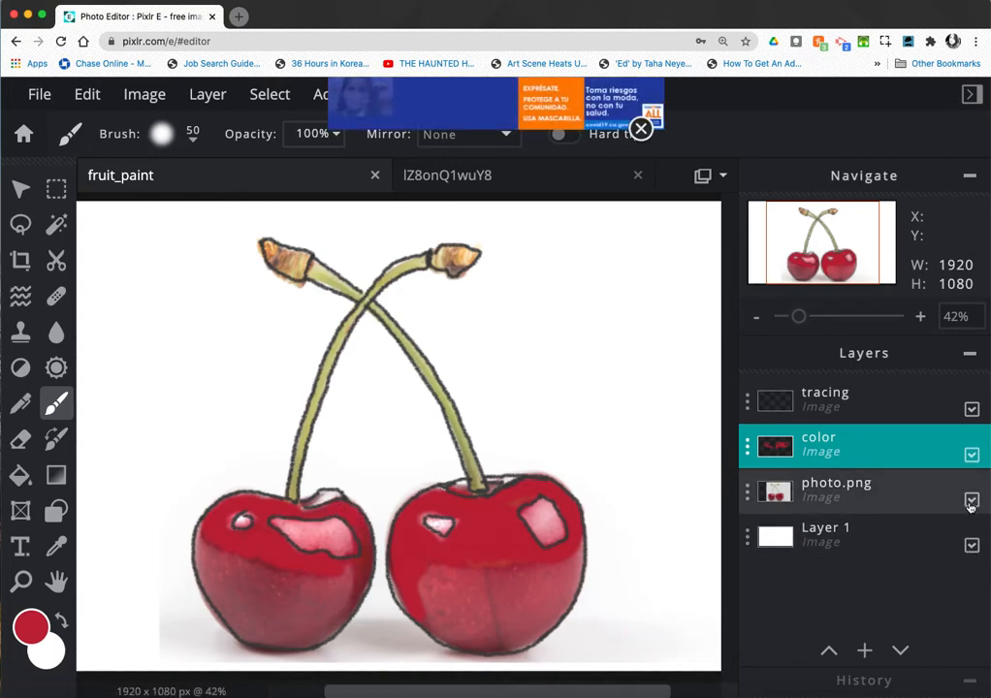
# - Hide the photo.png layer in the Layers panel
pyautogui.click(971, 500)
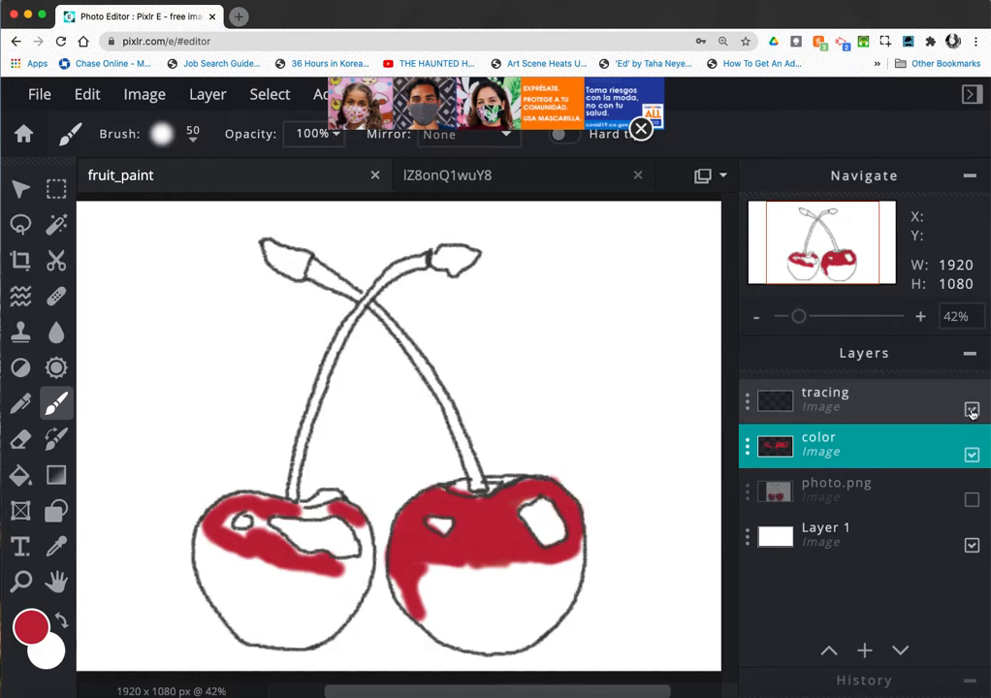
pyautogui.click(971, 411)
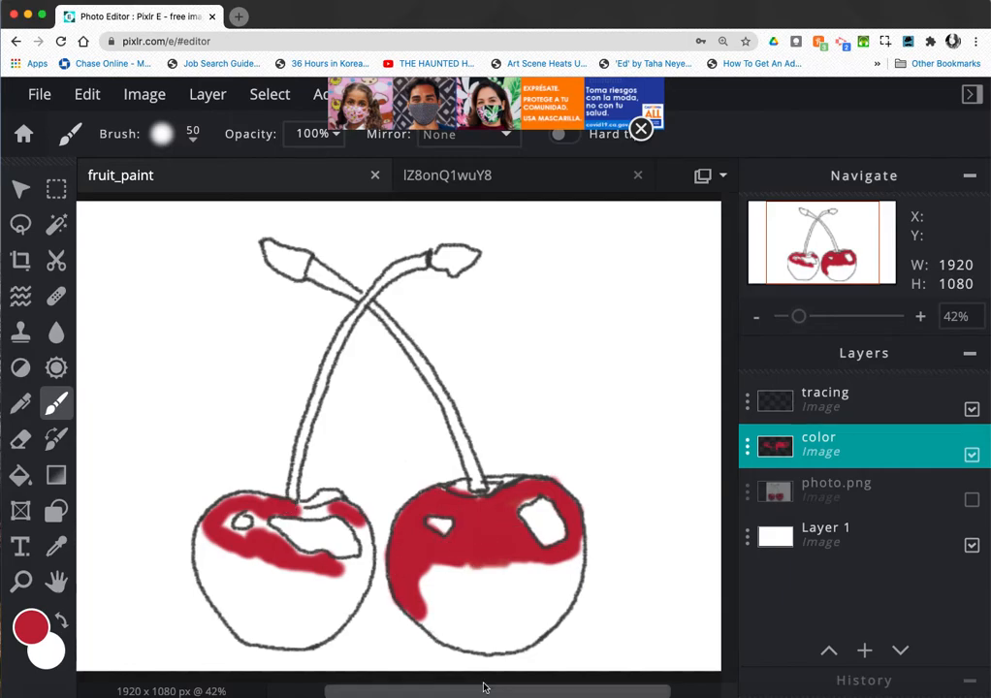
pyautogui.moveTo(87, 562)
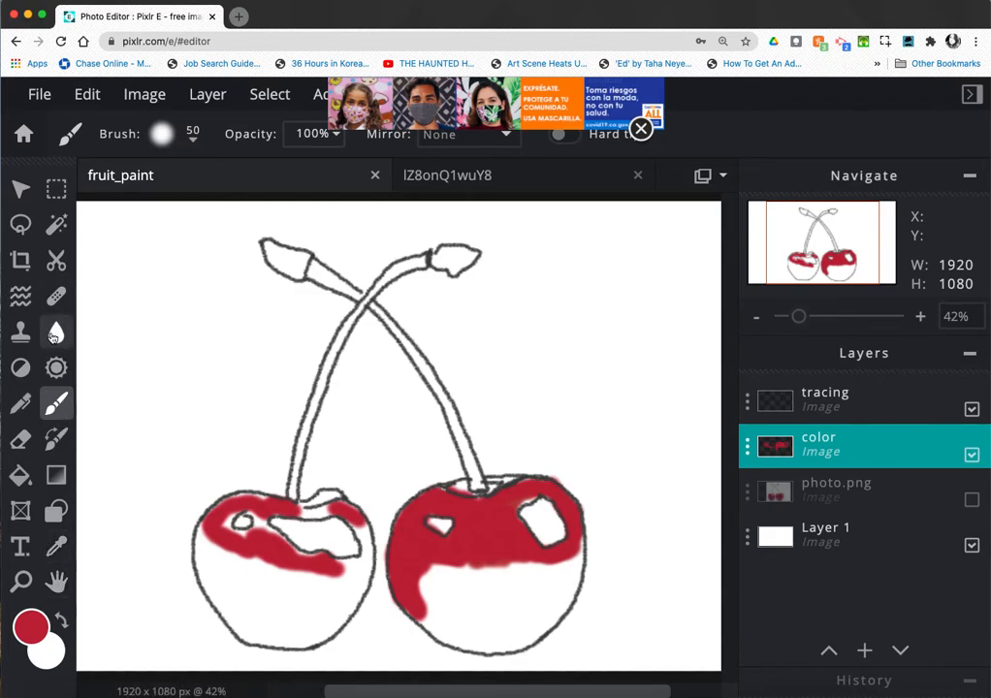
pyautogui.moveTo(55, 332)
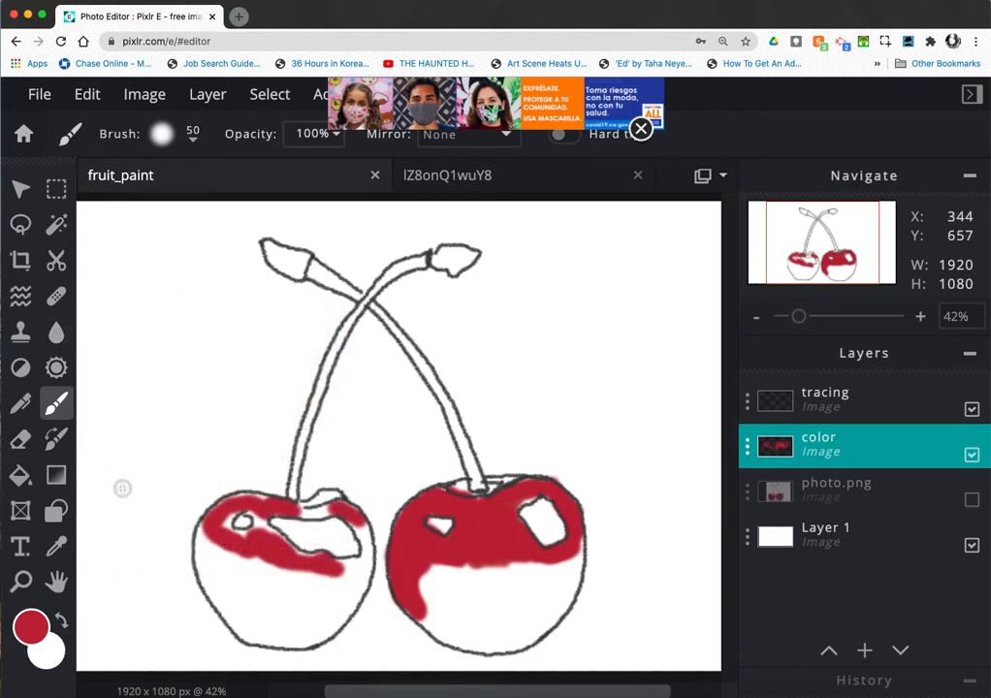
pyautogui.moveTo(56, 332)
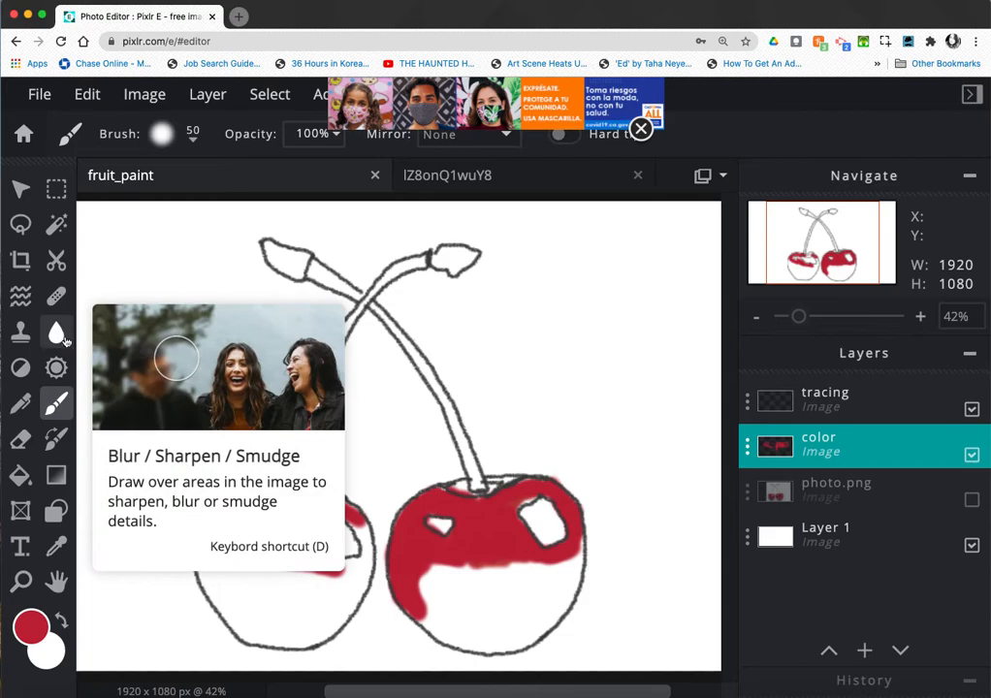
# - Smudge the red paint edges on both cherries with the Smudge tool at strength 11
pyautogui.click(56, 333)
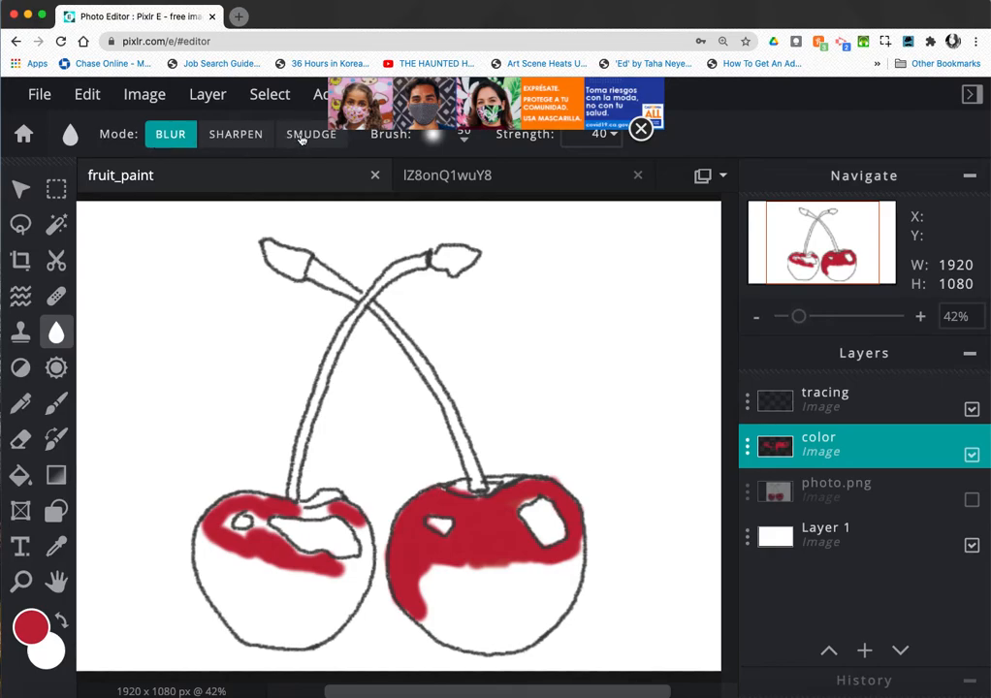
pyautogui.click(311, 133)
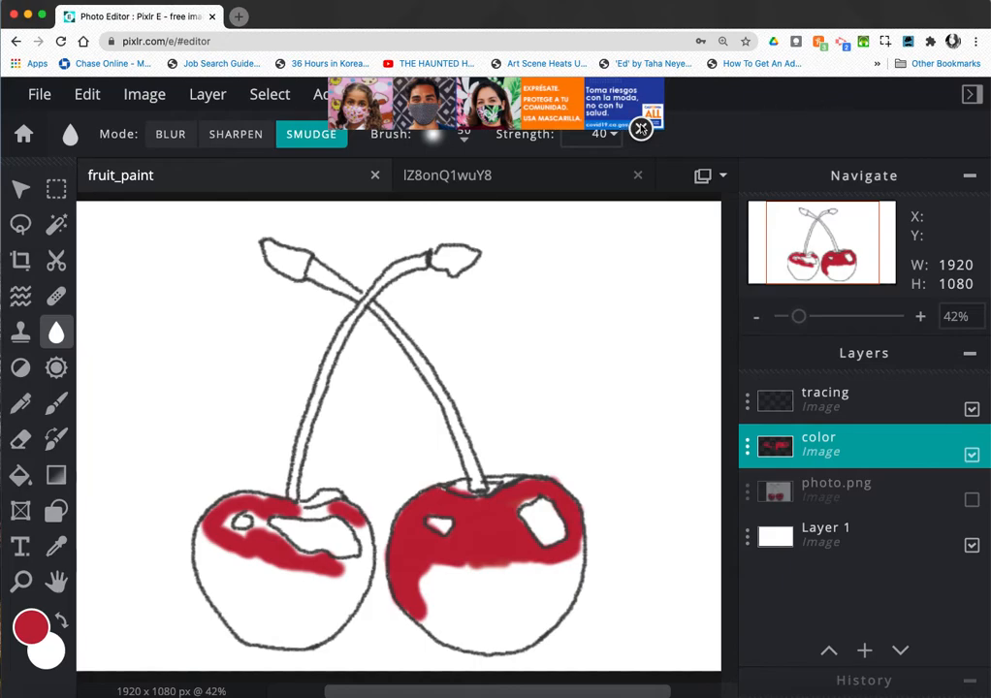
pyautogui.moveTo(33, 216)
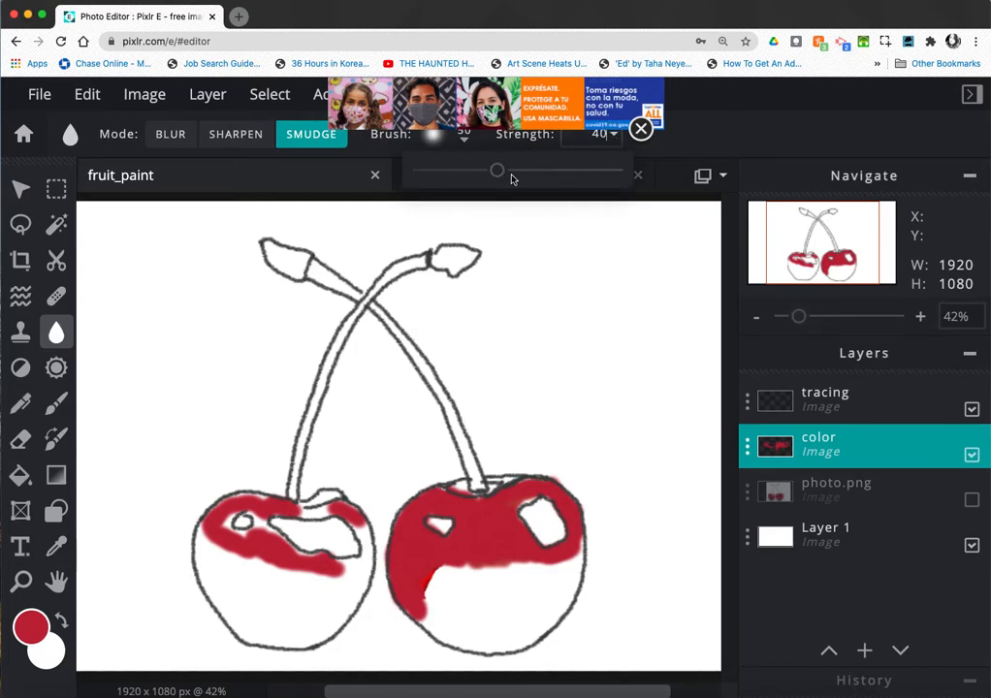
pyautogui.moveTo(497, 169); pyautogui.dragTo(444, 173)
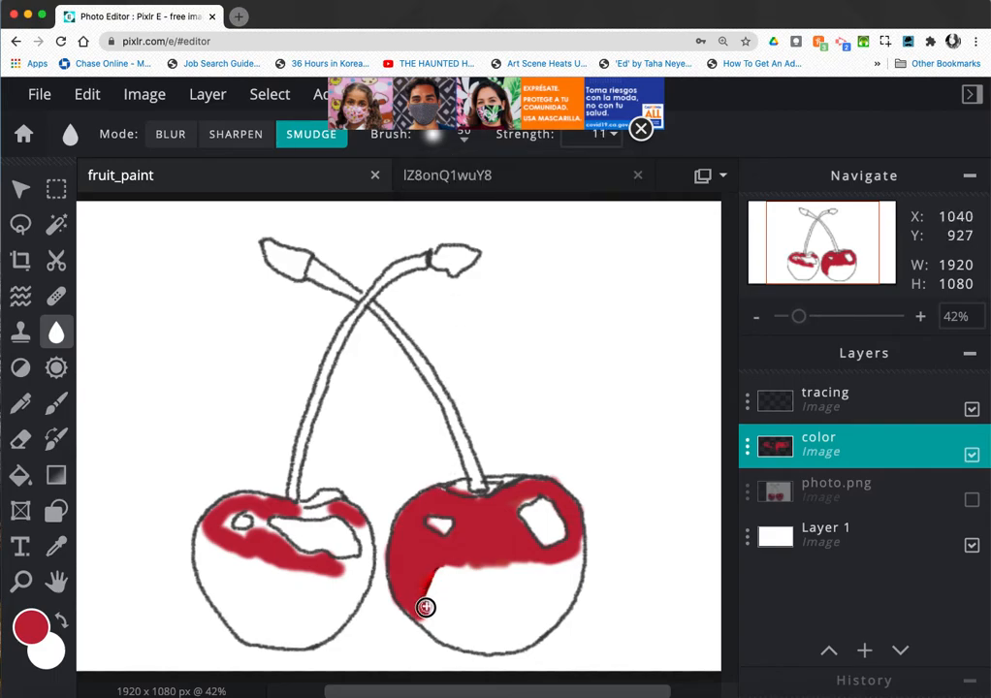
pyautogui.moveTo(424, 608); pyautogui.dragTo(464, 564)
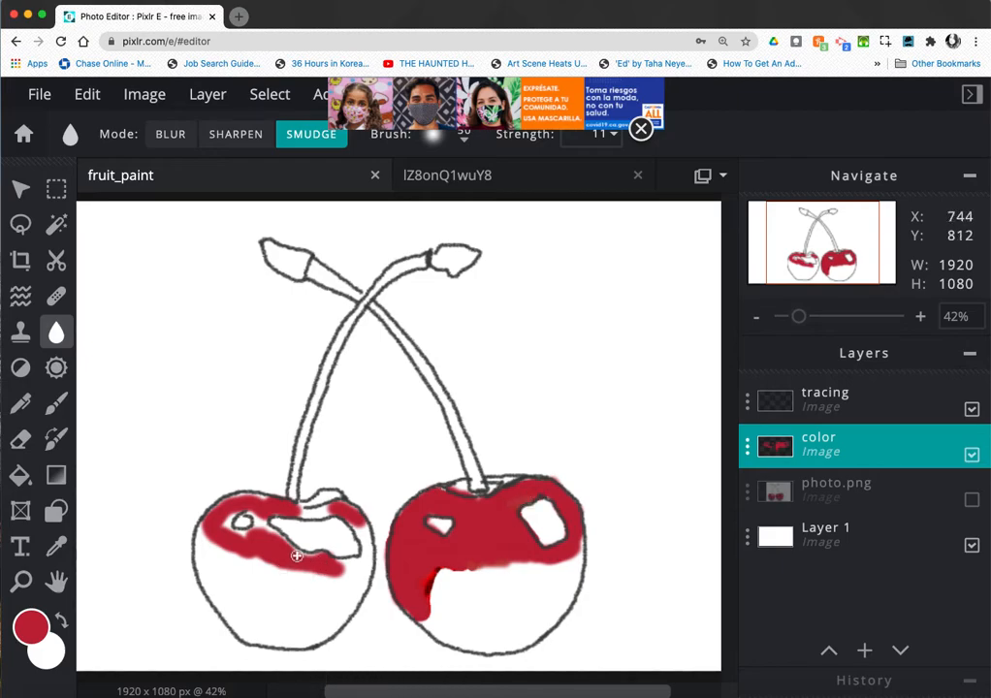
pyautogui.moveTo(297, 556); pyautogui.dragTo(346, 578)
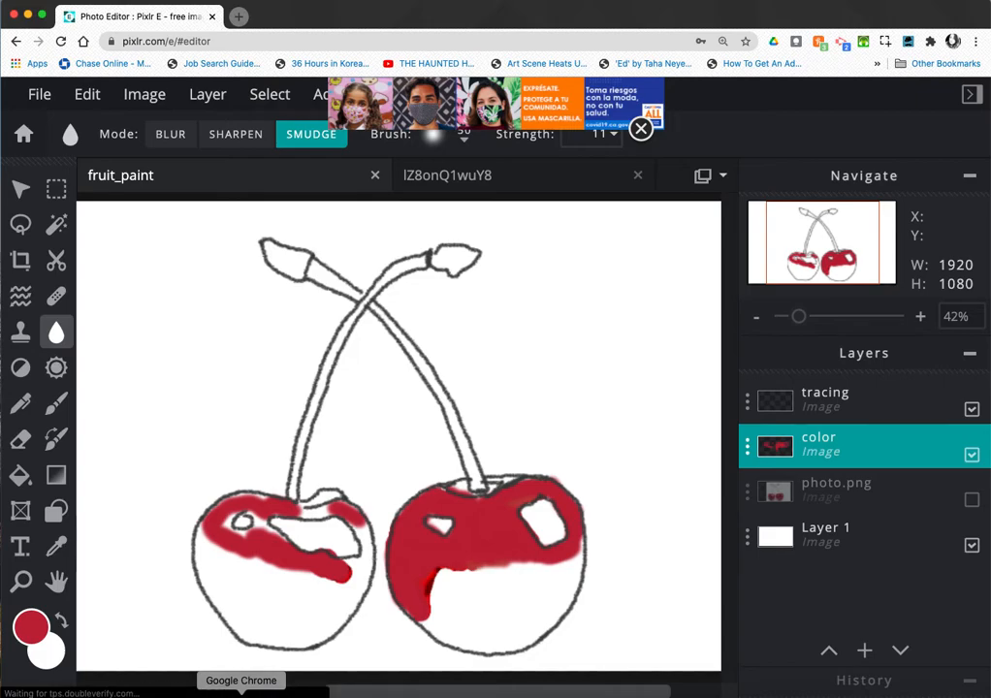
pyautogui.moveTo(263, 369)
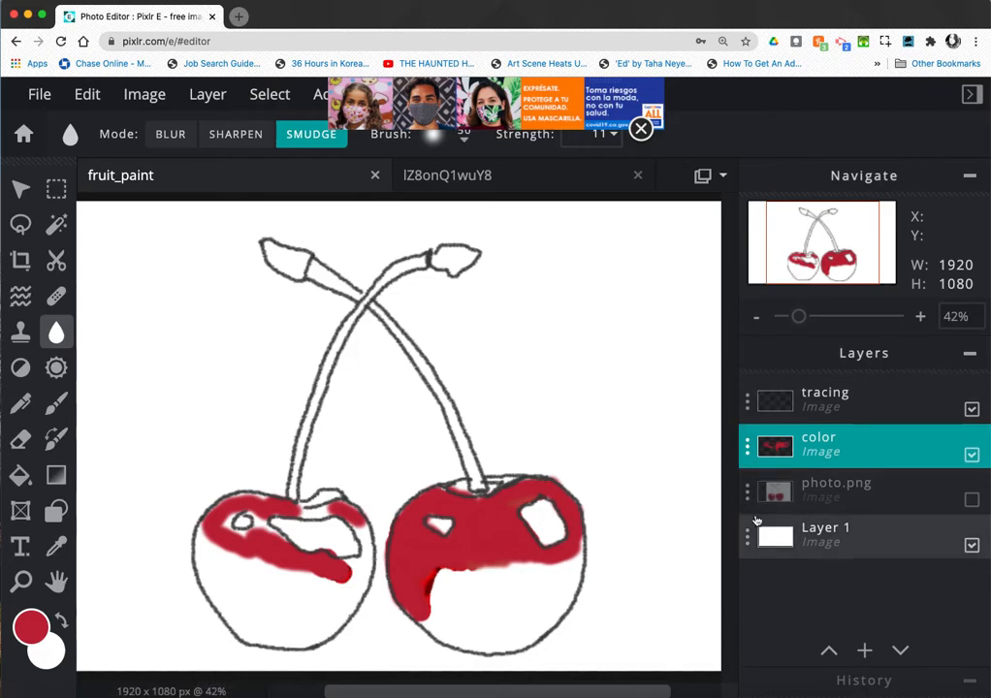
# - Make the photo.png layer visible again
pyautogui.click(971, 499)
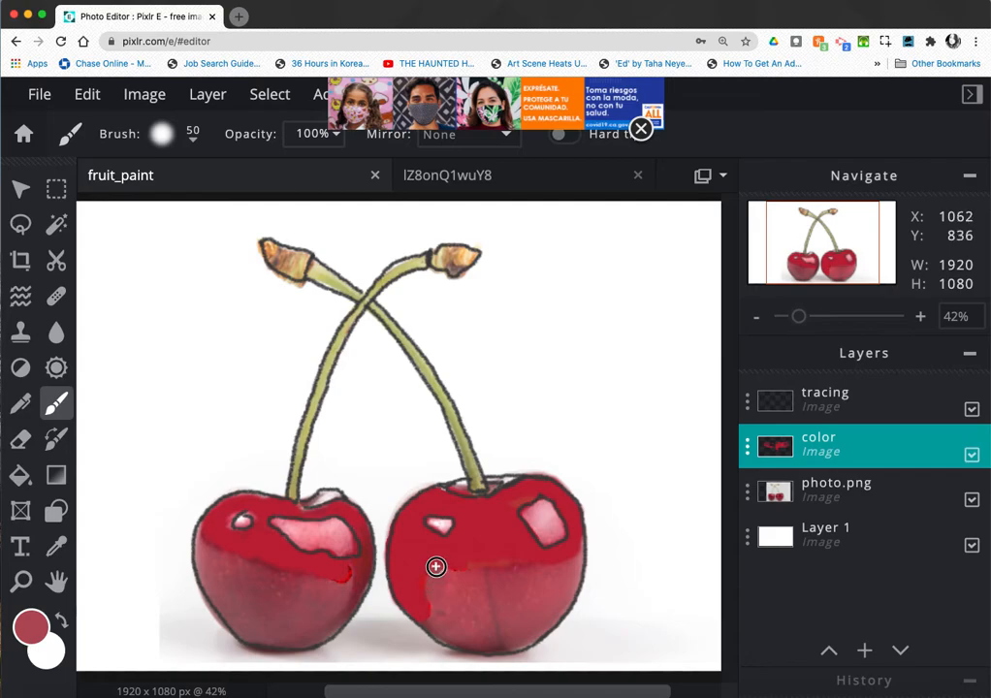
pyautogui.moveTo(453, 629)
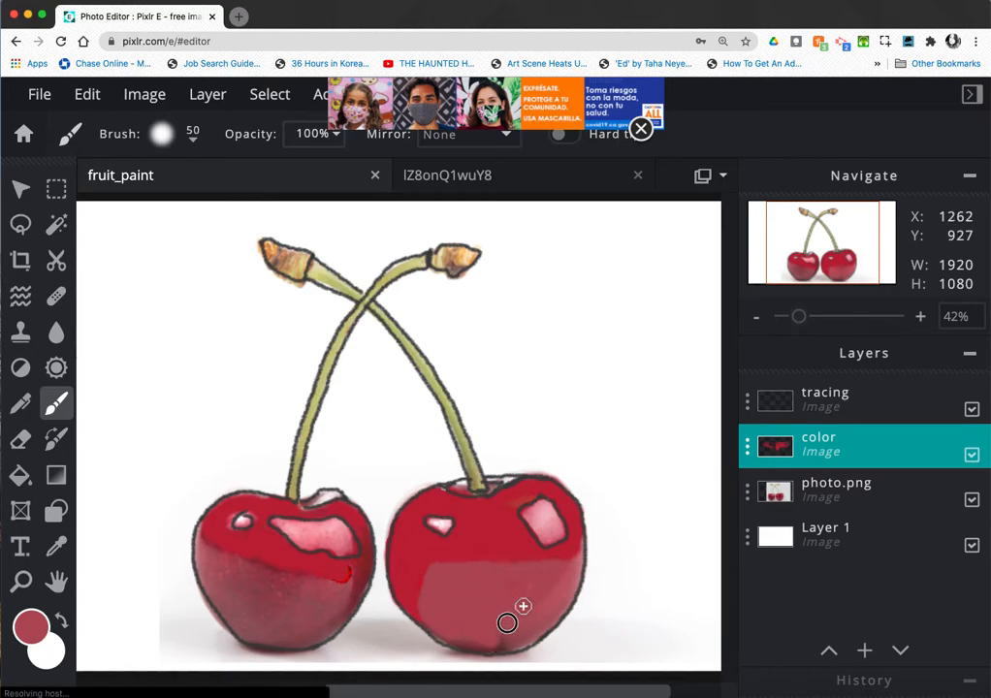
pyautogui.moveTo(493, 641)
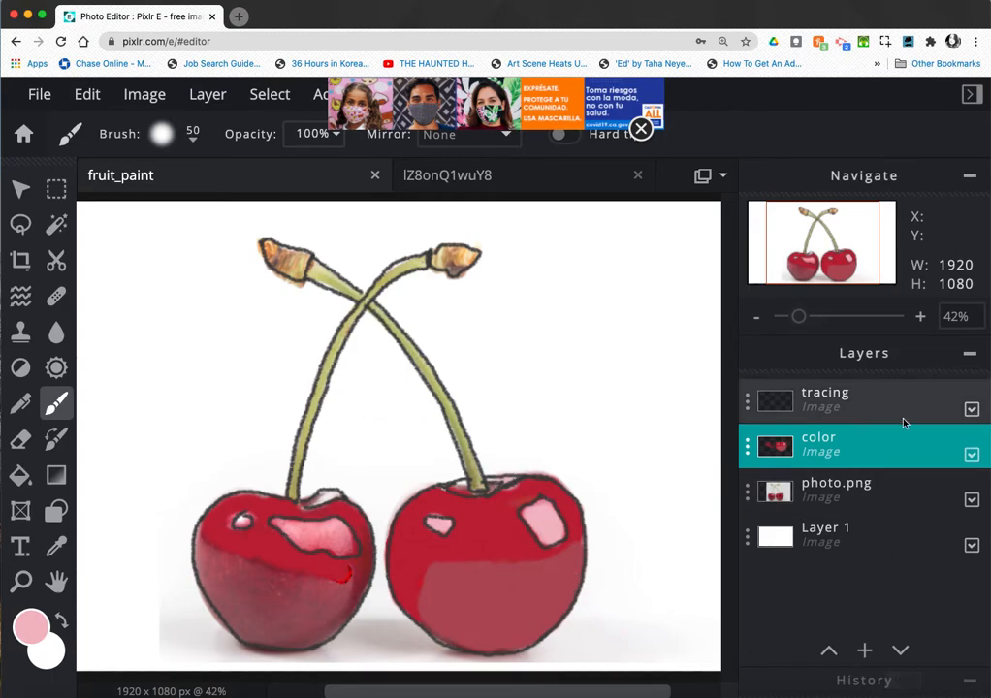
# - Hide photo.png and paint the right cherry's lower half in the darker red
pyautogui.click(972, 499)
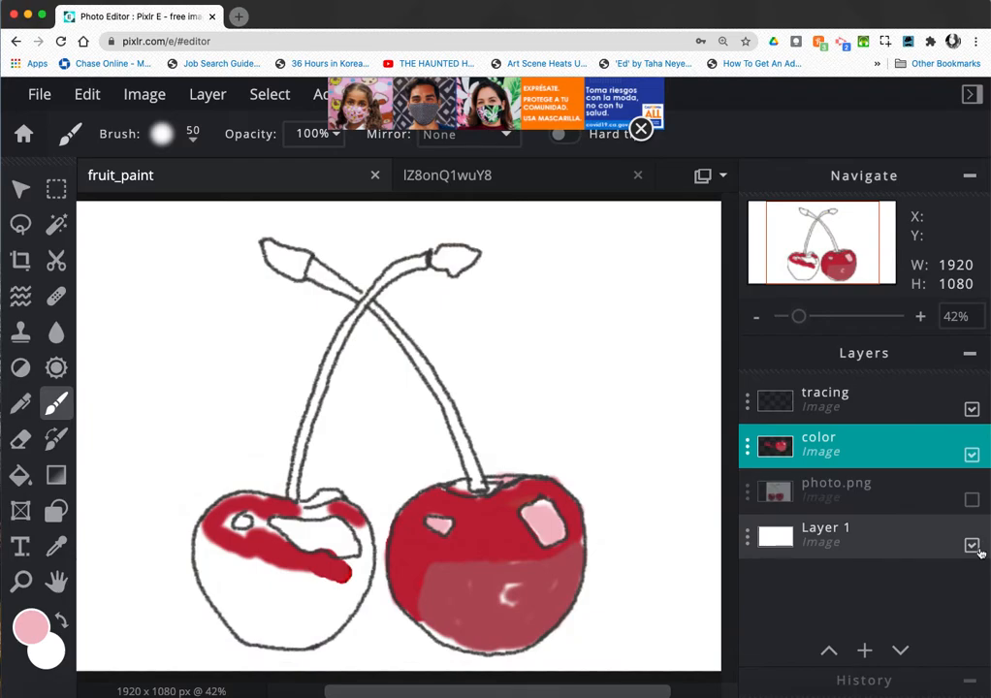
pyautogui.click(972, 545)
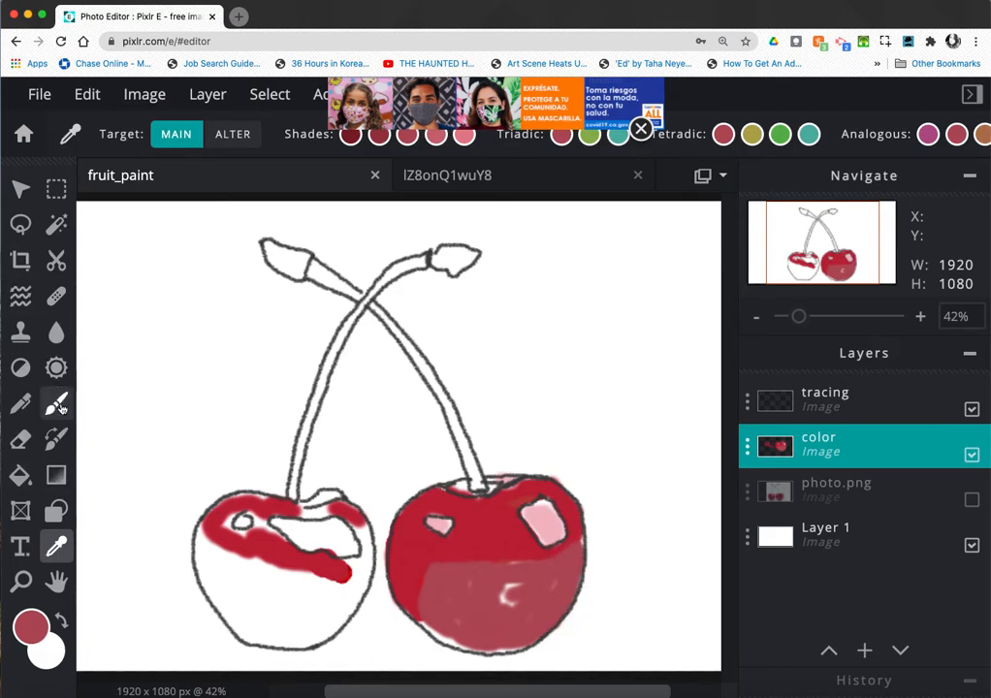
pyautogui.click(56, 404)
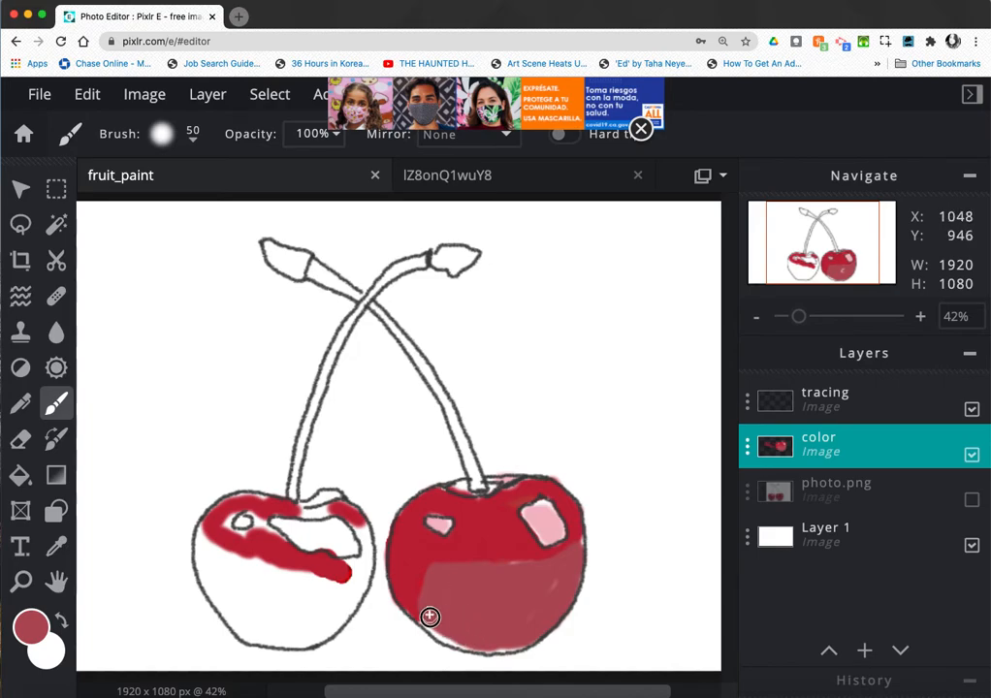
pyautogui.moveTo(421, 619)
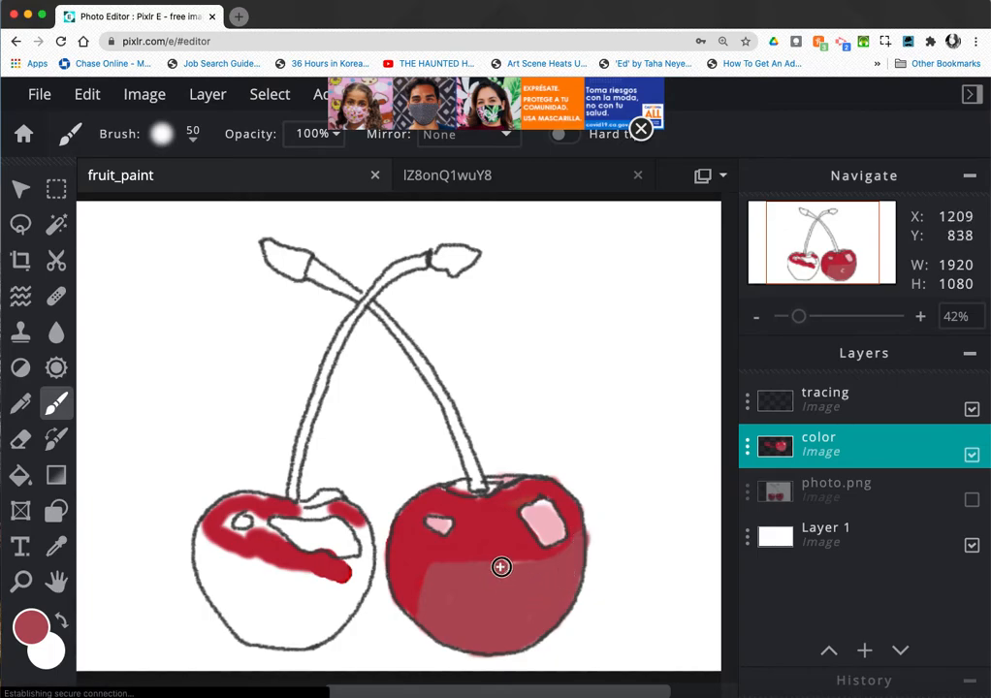
pyautogui.moveTo(510, 564)
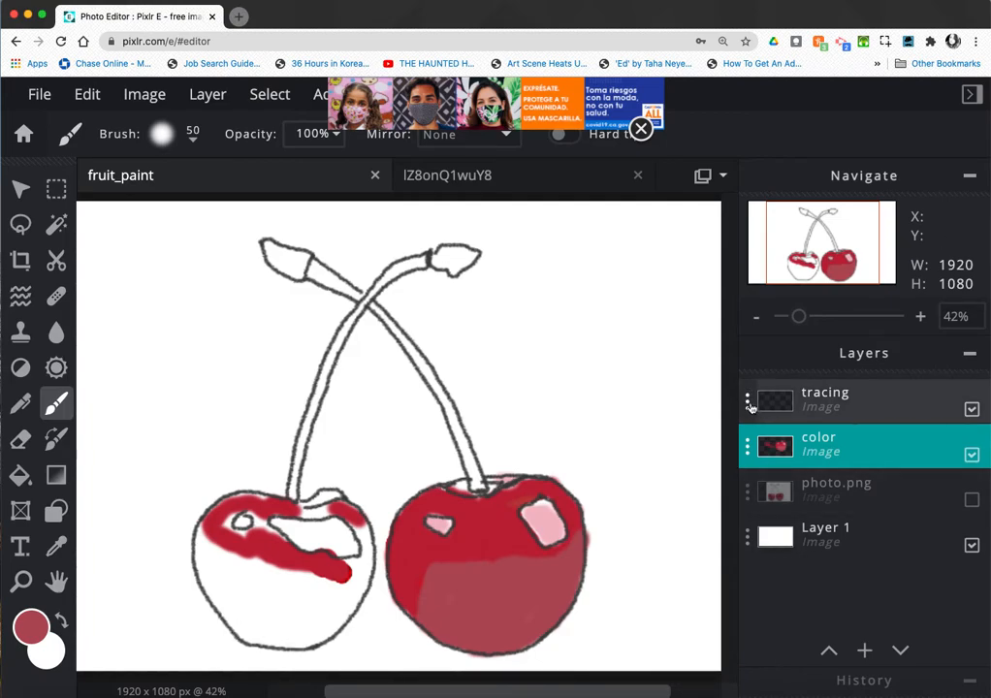
# - Hide the tracing outline and enlarge the blur brush to soften the red paint edges
pyautogui.click(971, 408)
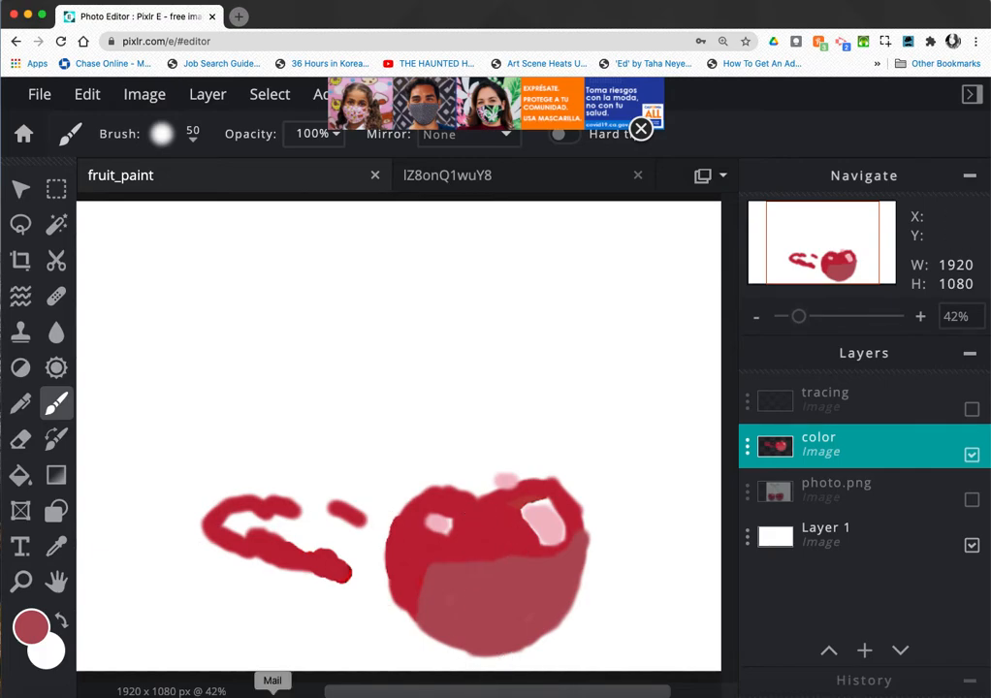
pyautogui.moveTo(123, 379)
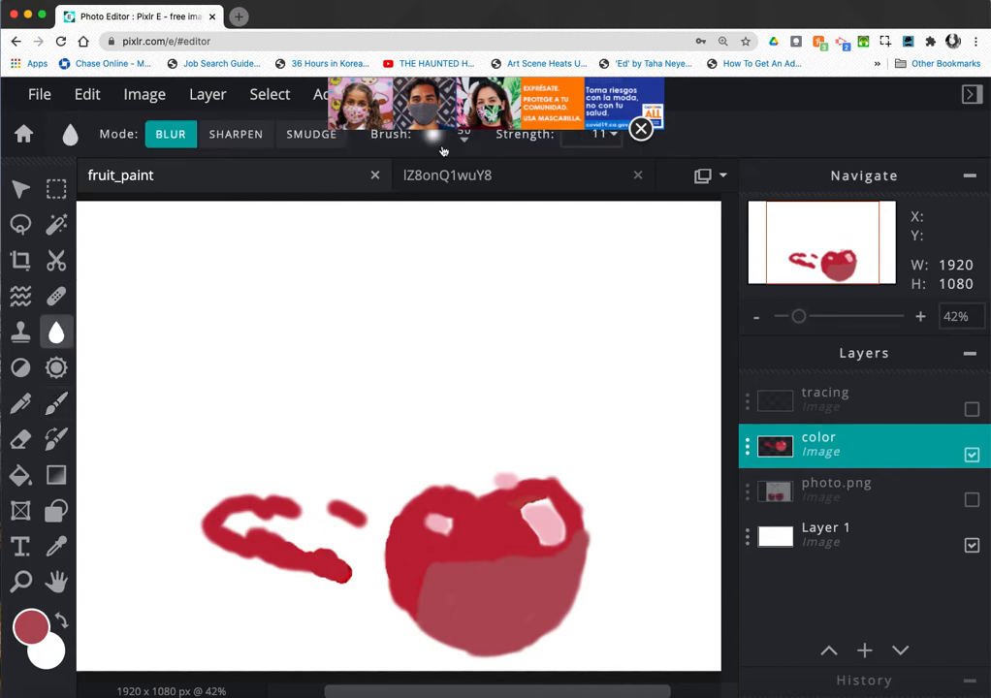
pyautogui.click(463, 134)
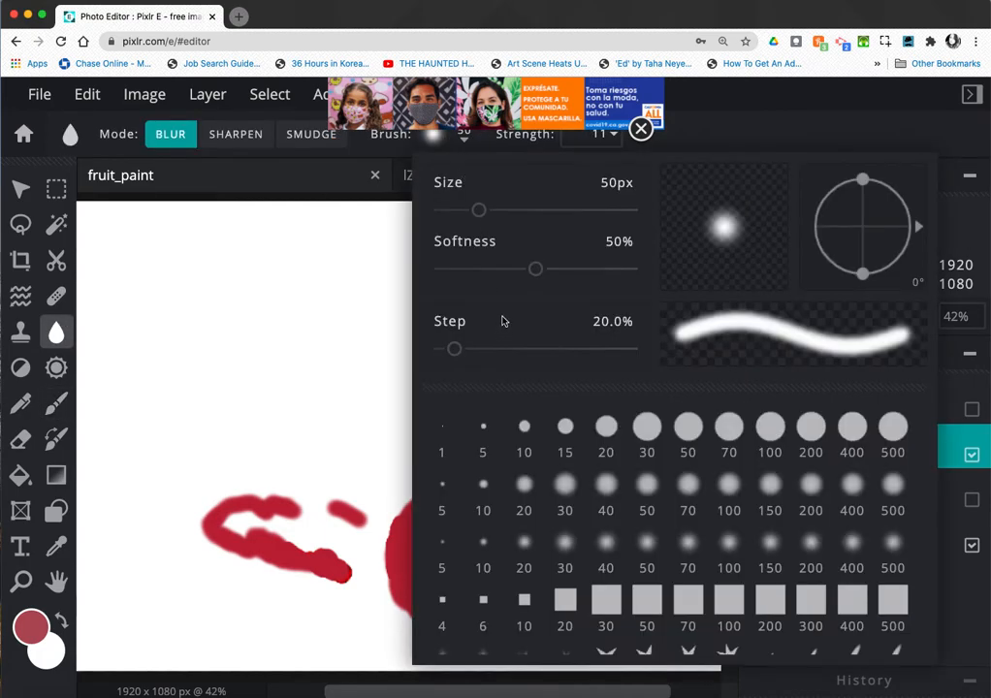
pyautogui.moveTo(477, 210); pyautogui.dragTo(456, 209)
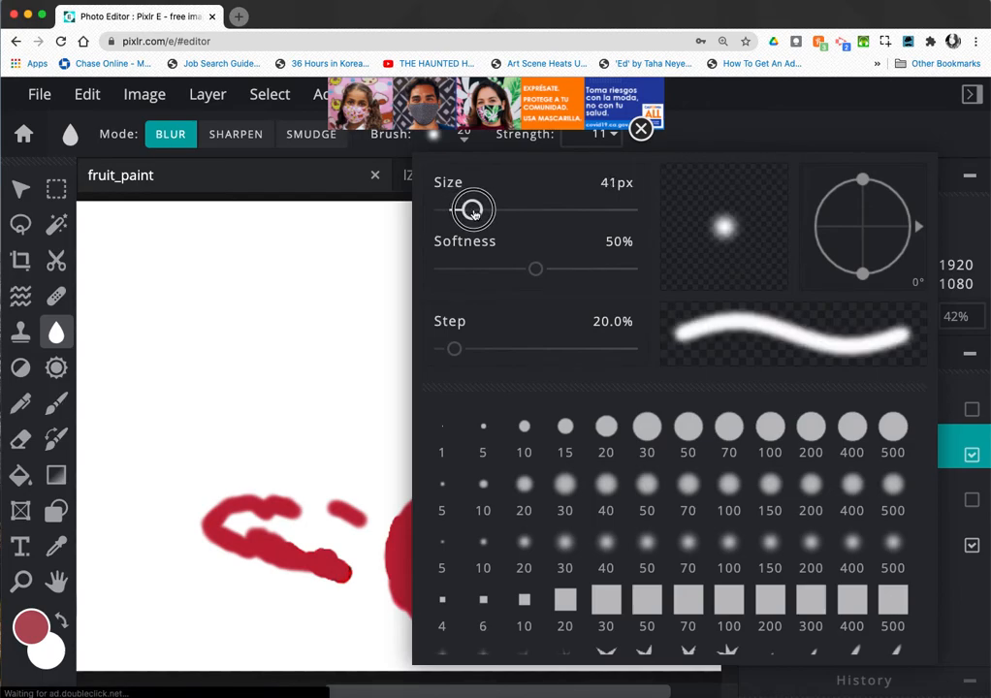
pyautogui.moveTo(473, 210); pyautogui.dragTo(479, 210)
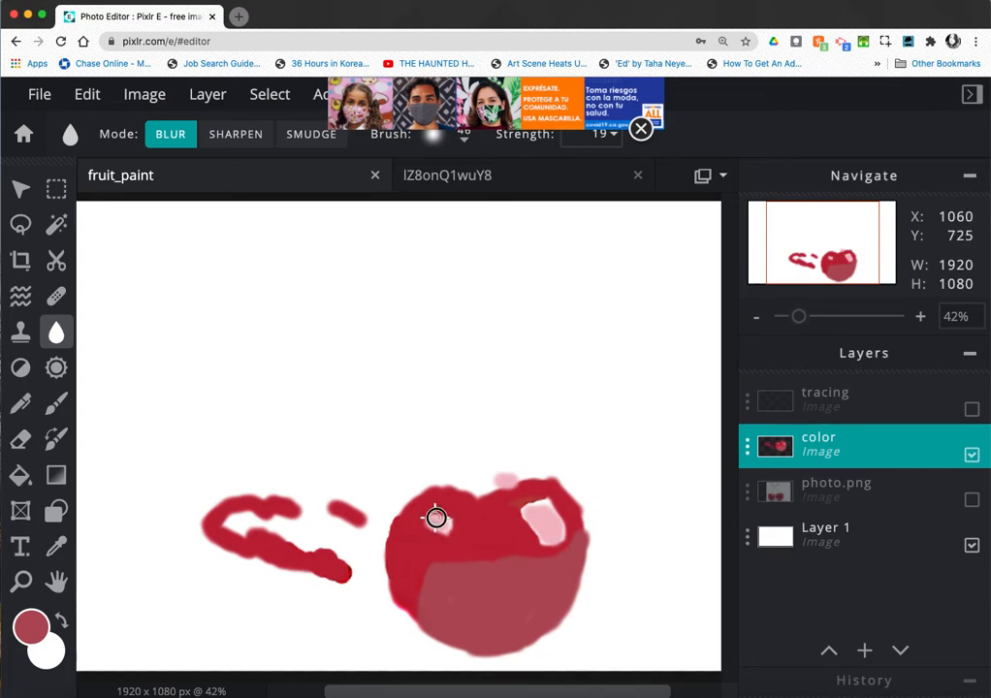
pyautogui.moveTo(430, 522)
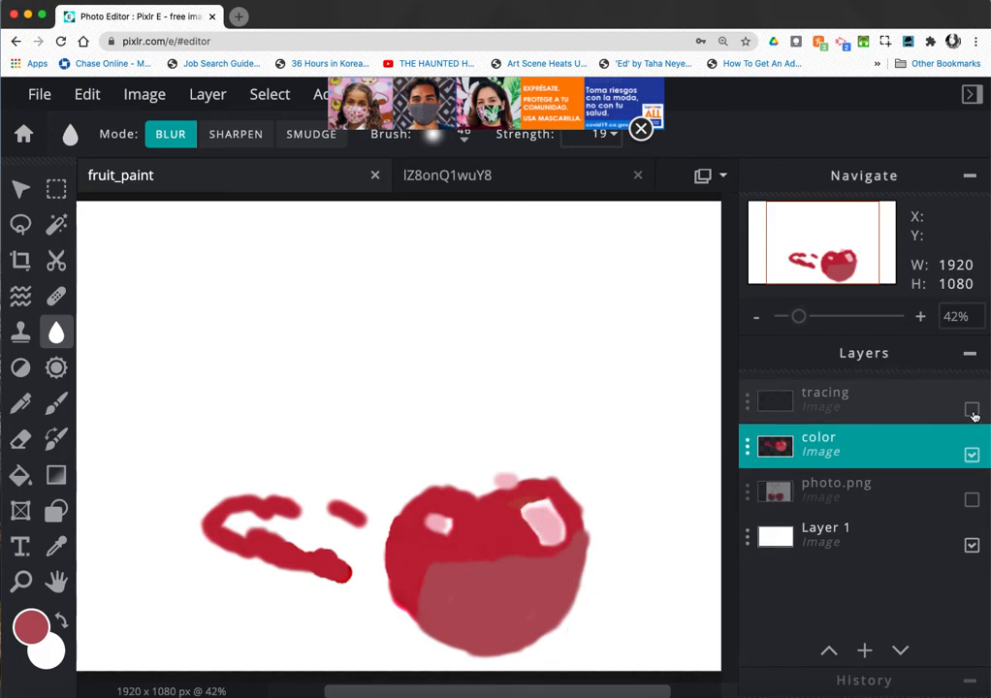
# - Show the tracing, merge it down into the color layer, then select photo.png
pyautogui.click(972, 409)
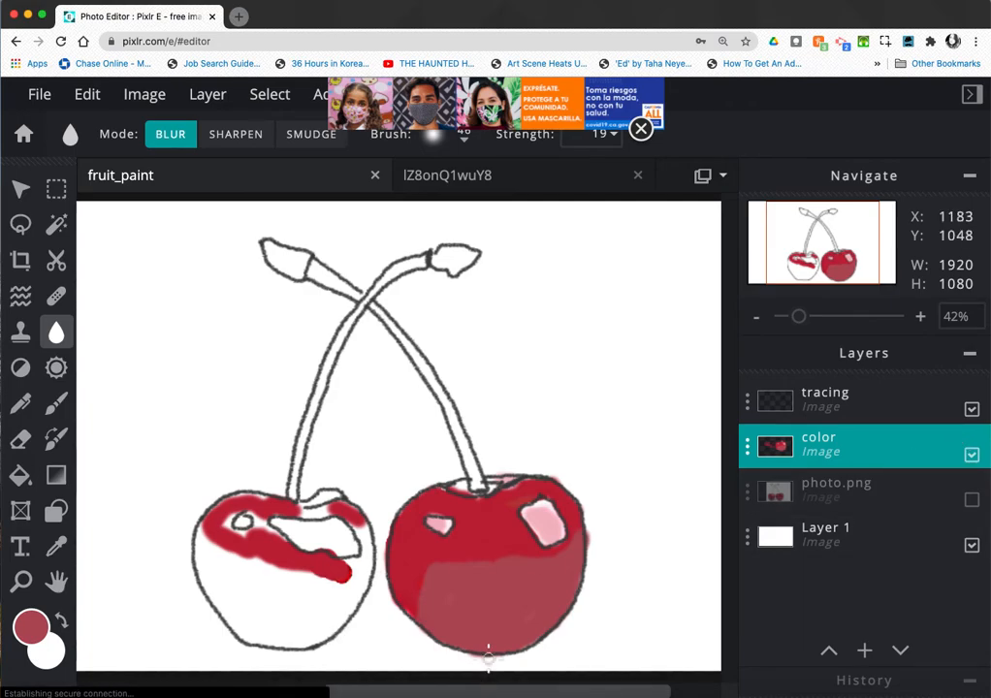
pyautogui.moveTo(570, 545)
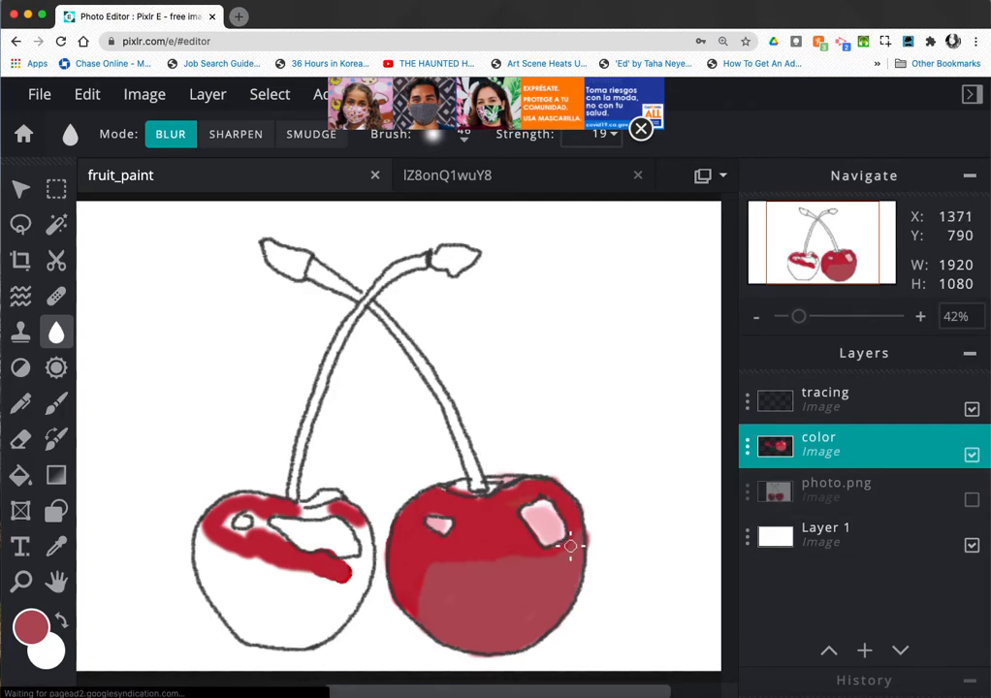
pyautogui.moveTo(770, 402)
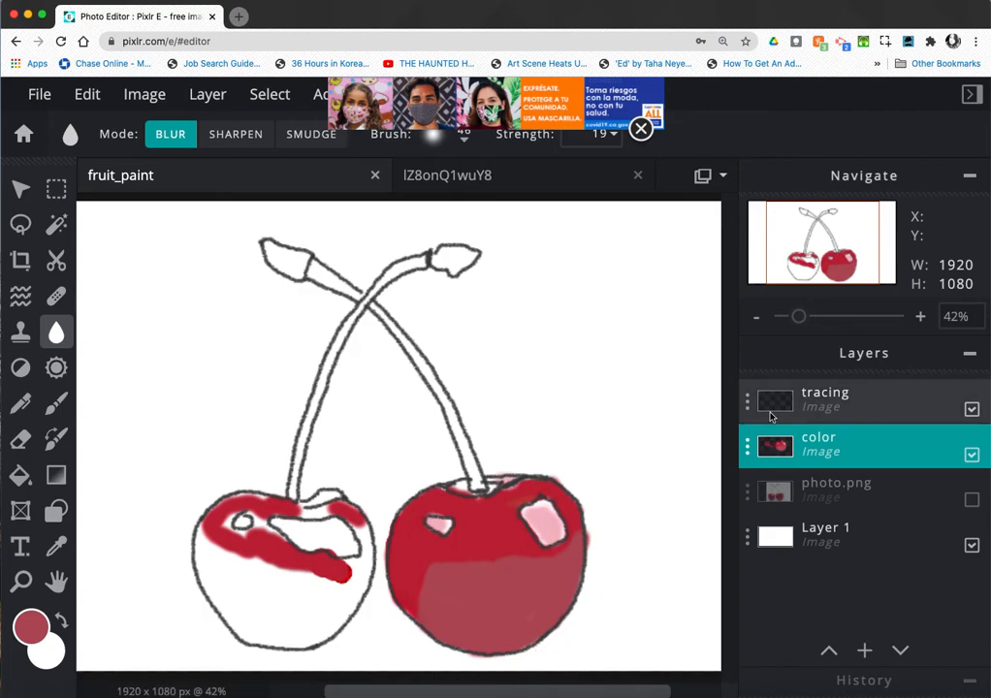
pyautogui.click(824, 399)
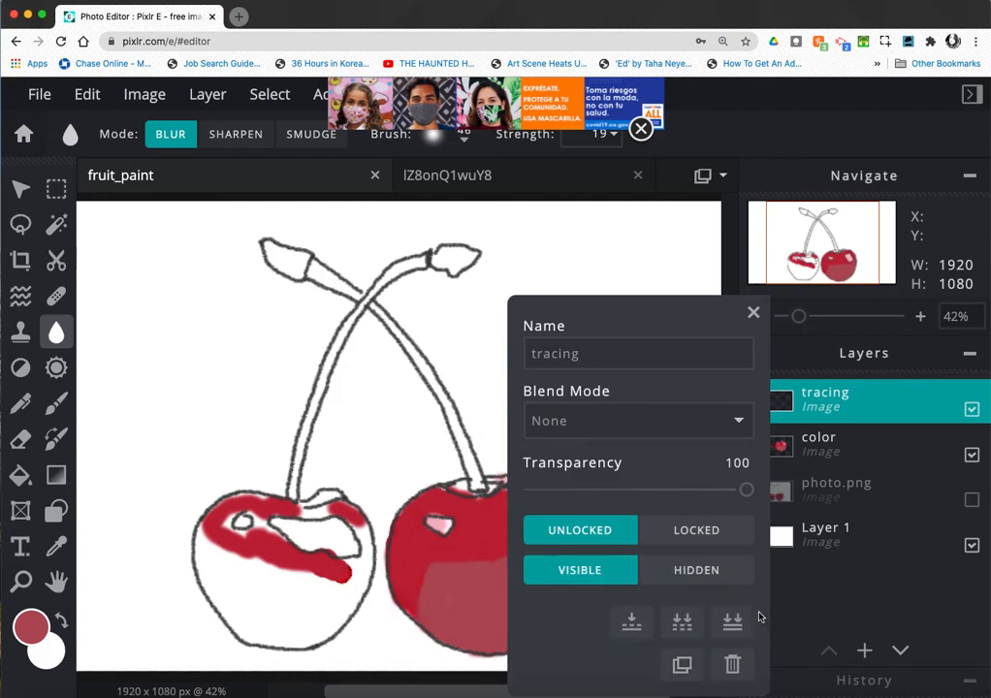
pyautogui.moveTo(630, 622)
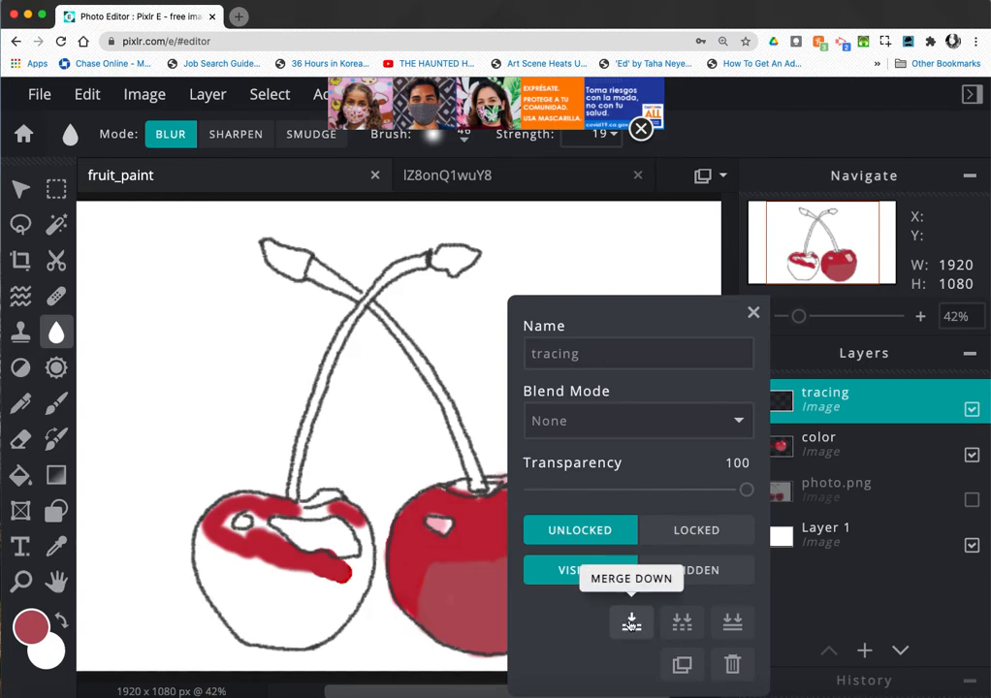
pyautogui.click(630, 622)
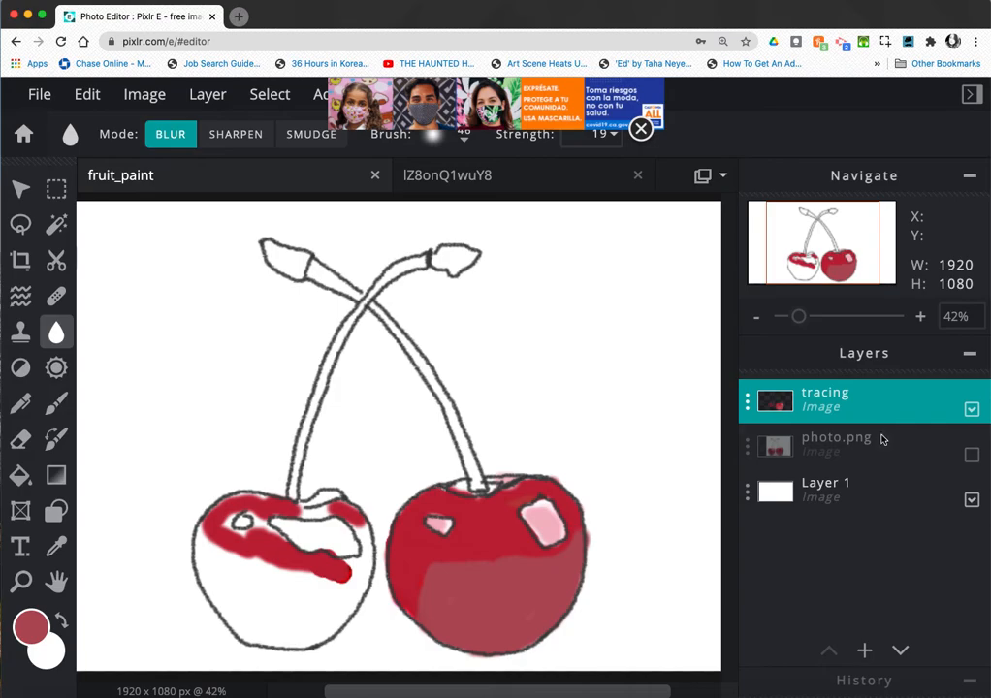
pyautogui.moveTo(750, 456)
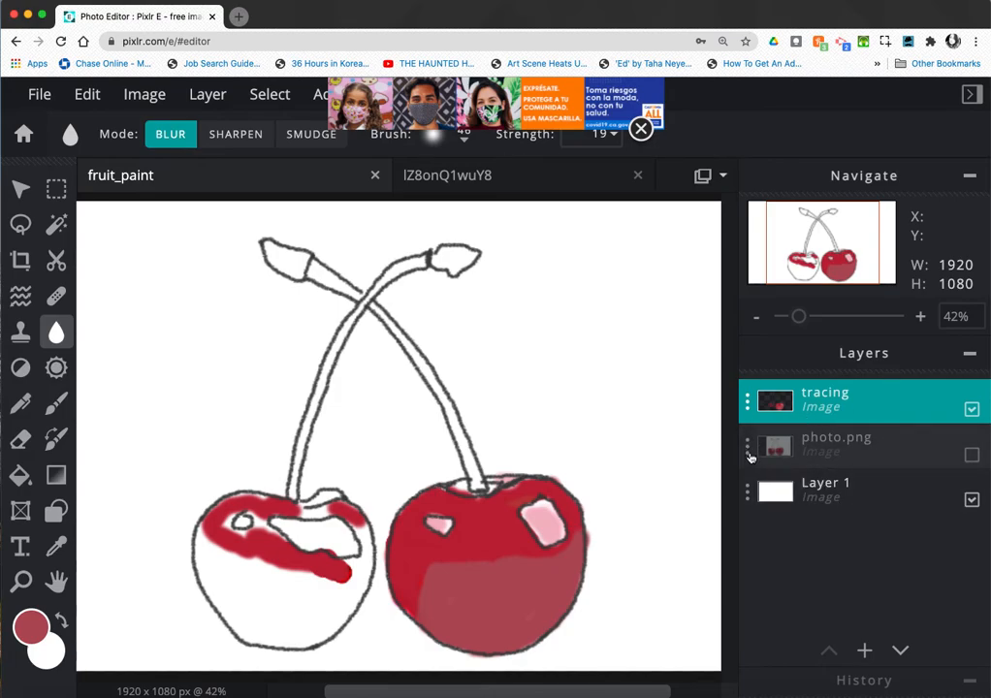
pyautogui.moveTo(746, 447)
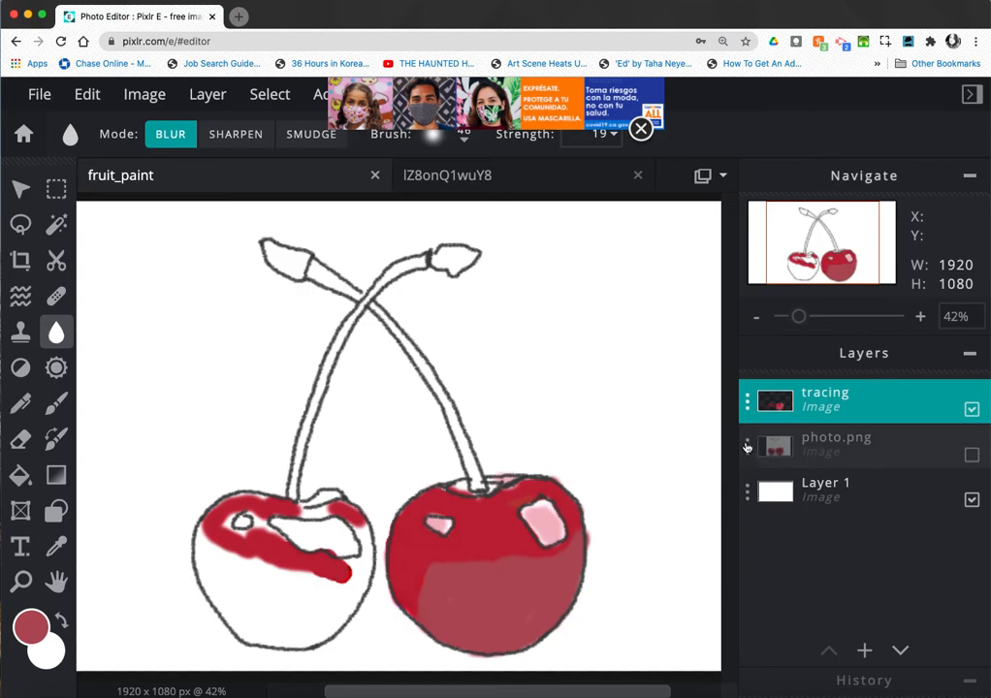
pyautogui.click(836, 444)
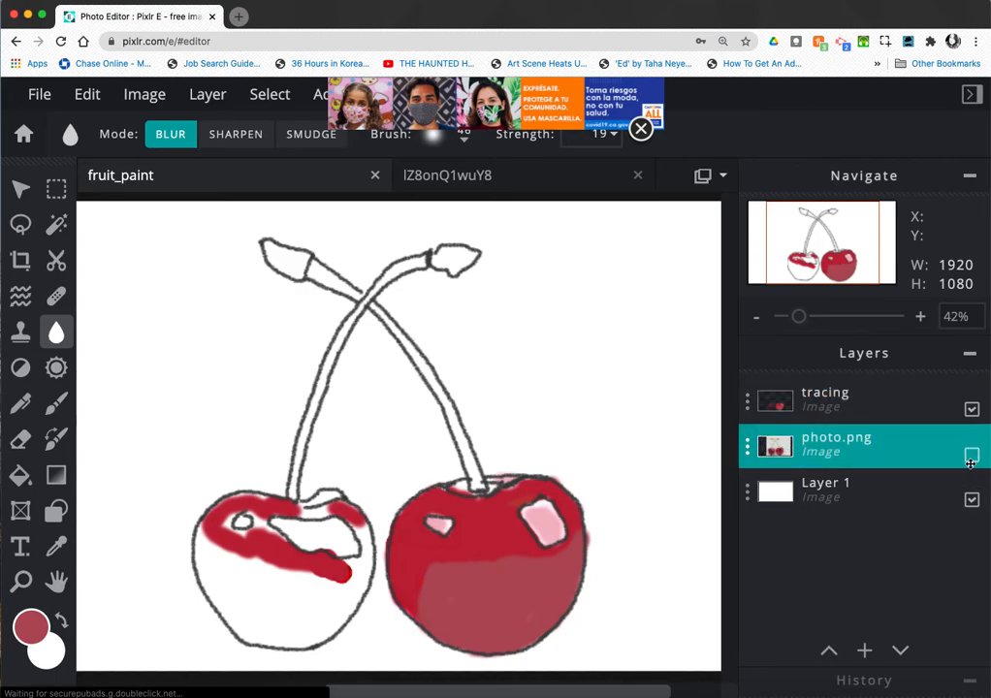
pyautogui.click(971, 456)
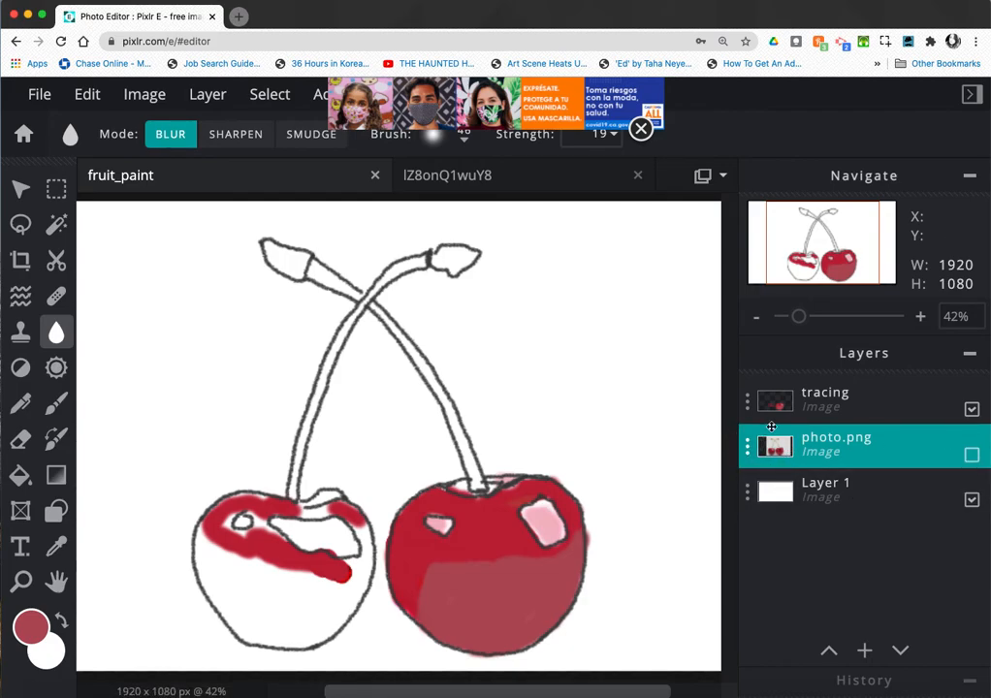
pyautogui.moveTo(664, 497)
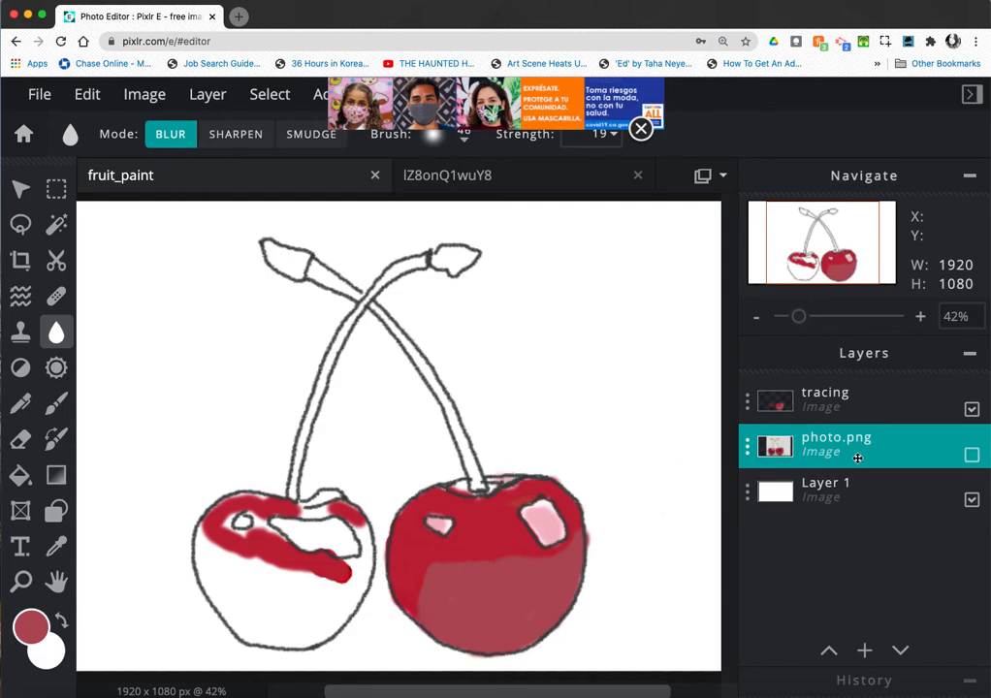
pyautogui.moveTo(849, 585)
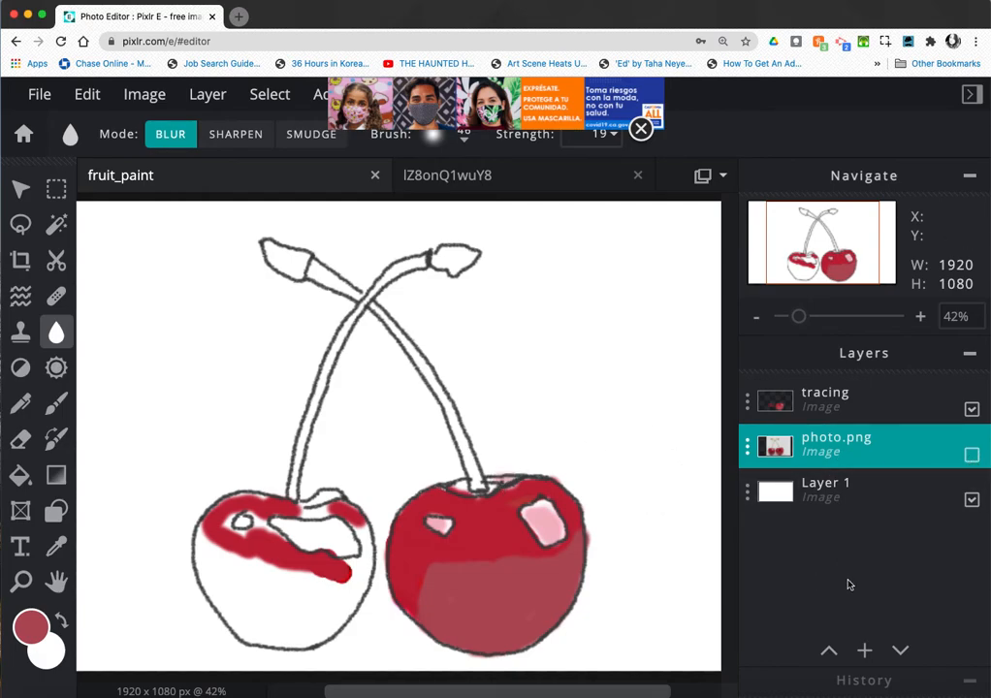
pyautogui.moveTo(690, 460)
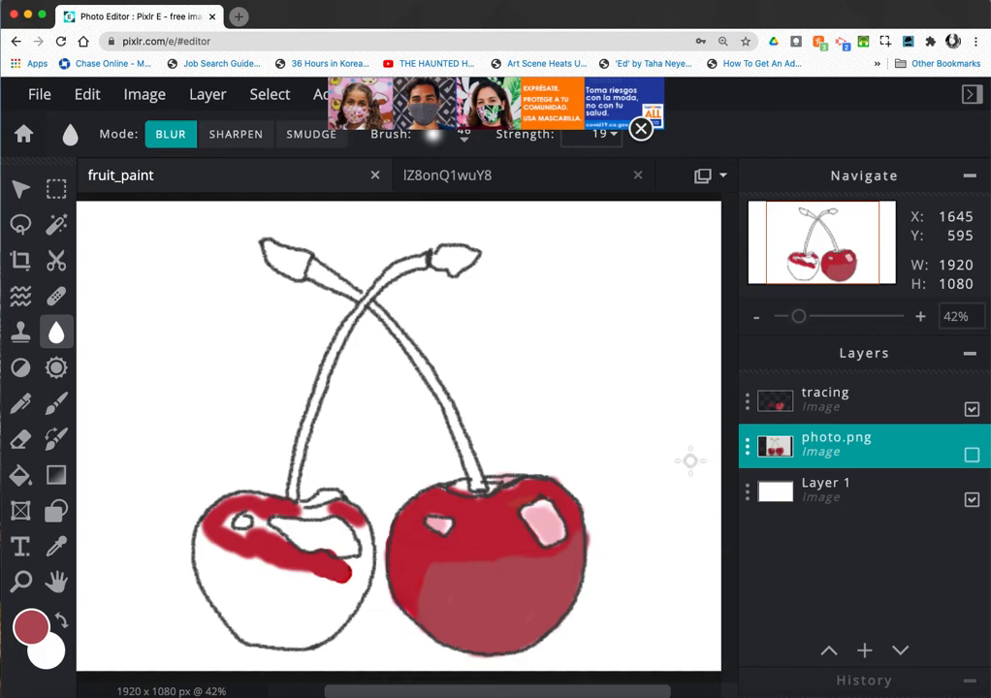
pyautogui.moveTo(408, 596)
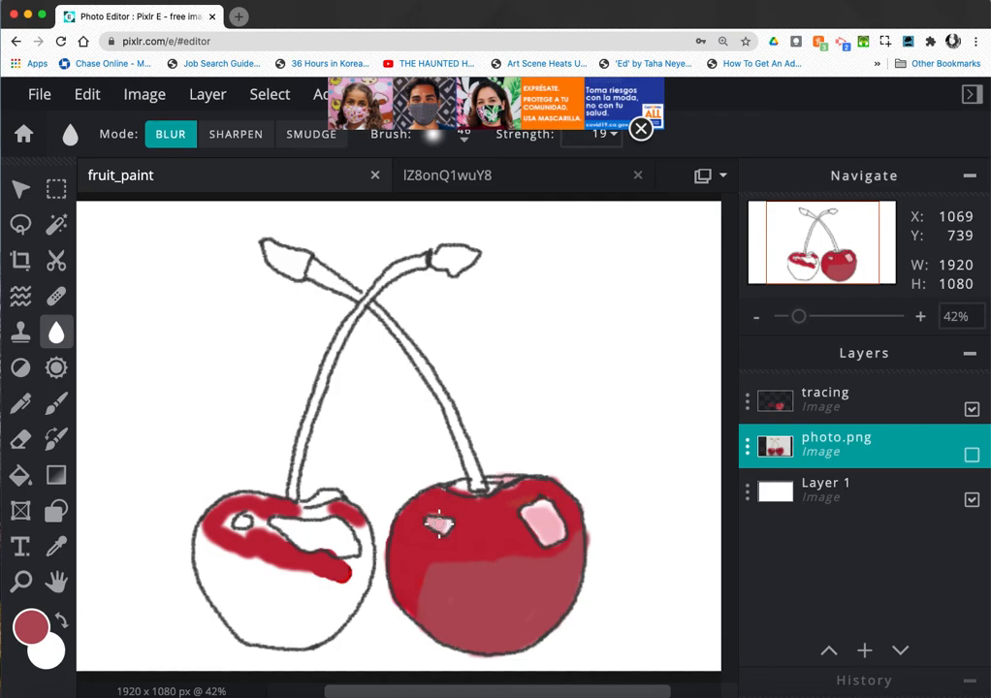
pyautogui.moveTo(446, 526)
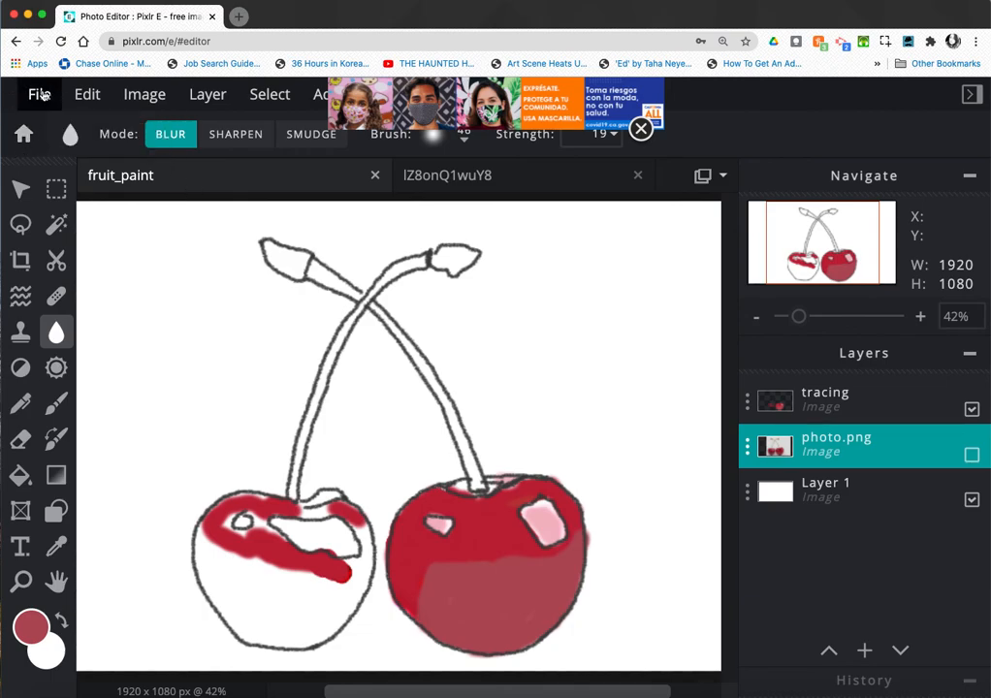
pyautogui.click(38, 94)
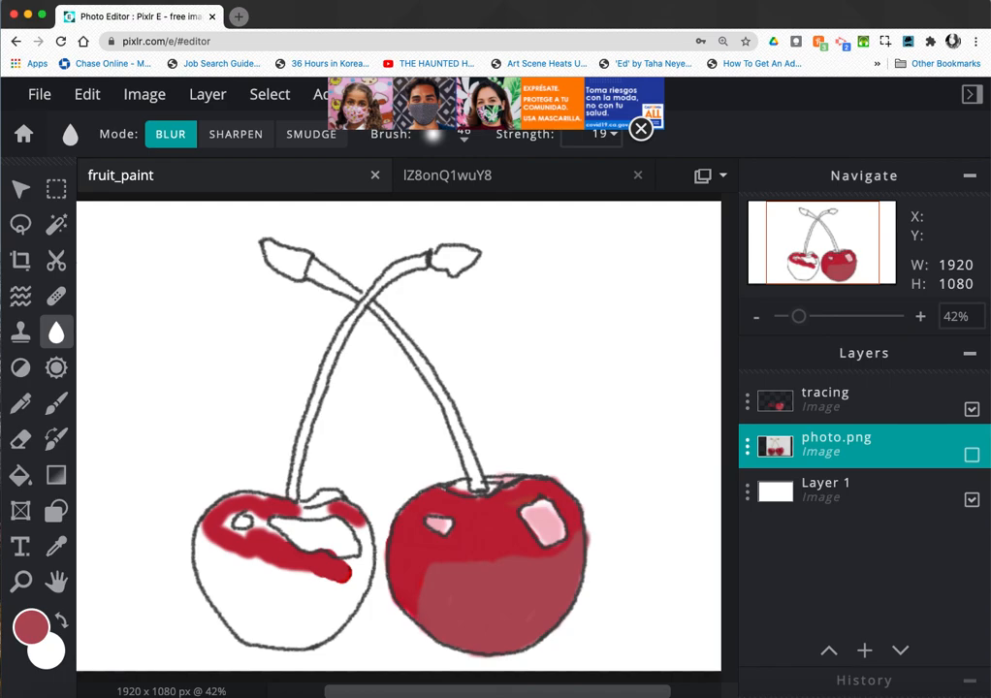
pyautogui.moveTo(776, 372)
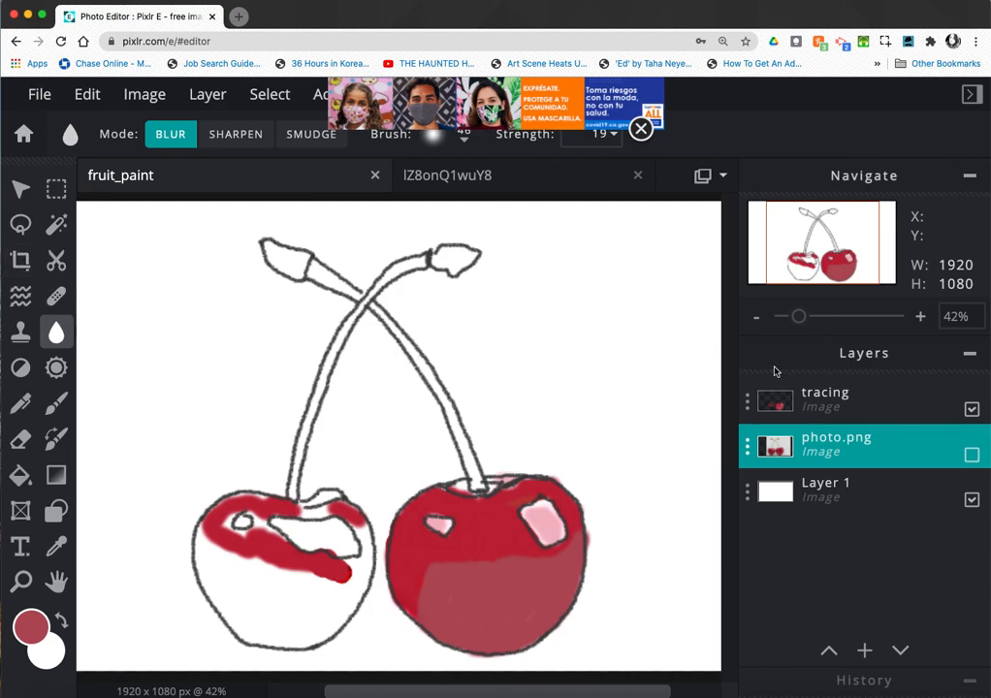